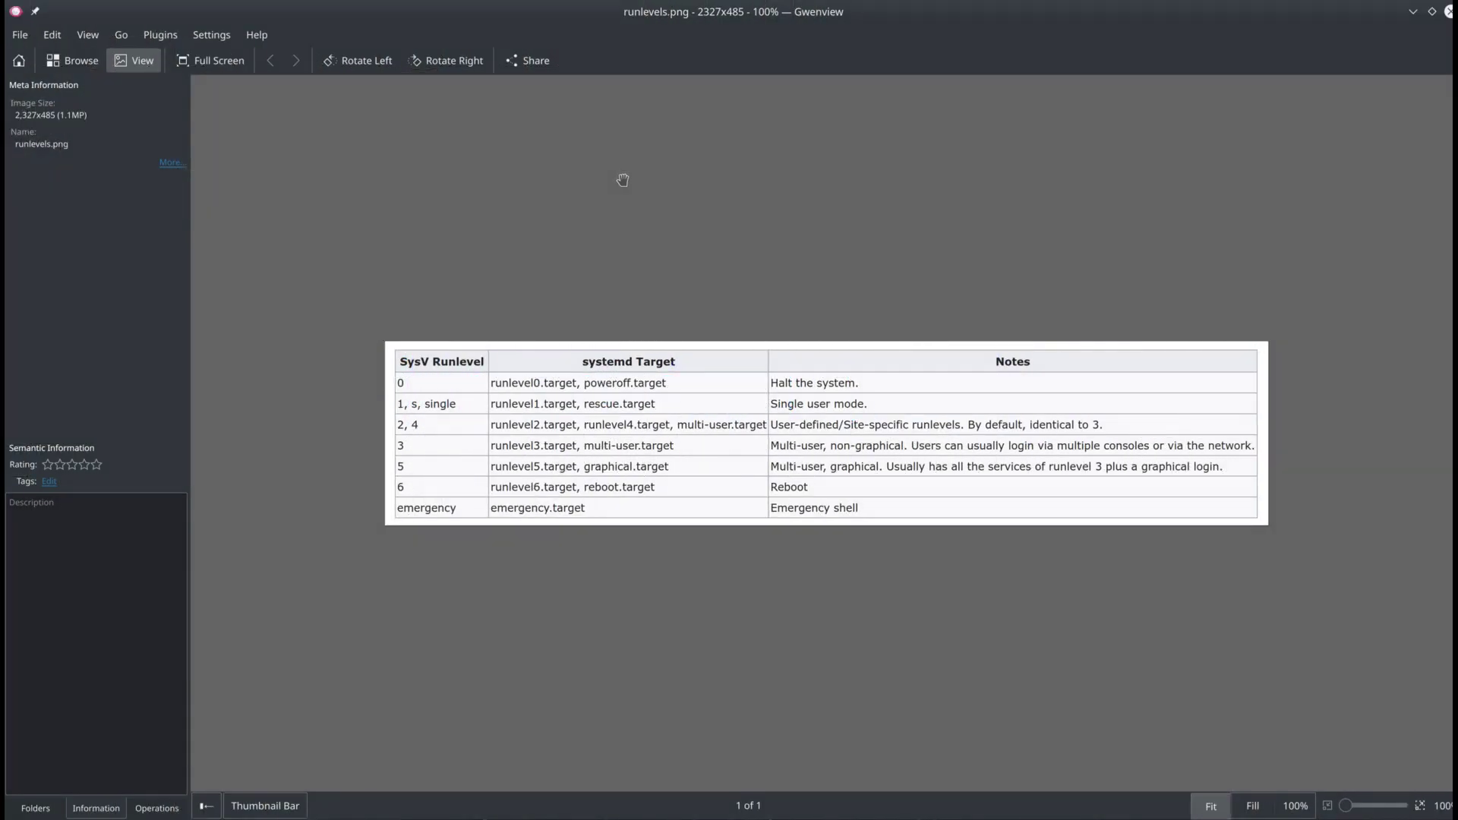
mouse_move(456, 253)
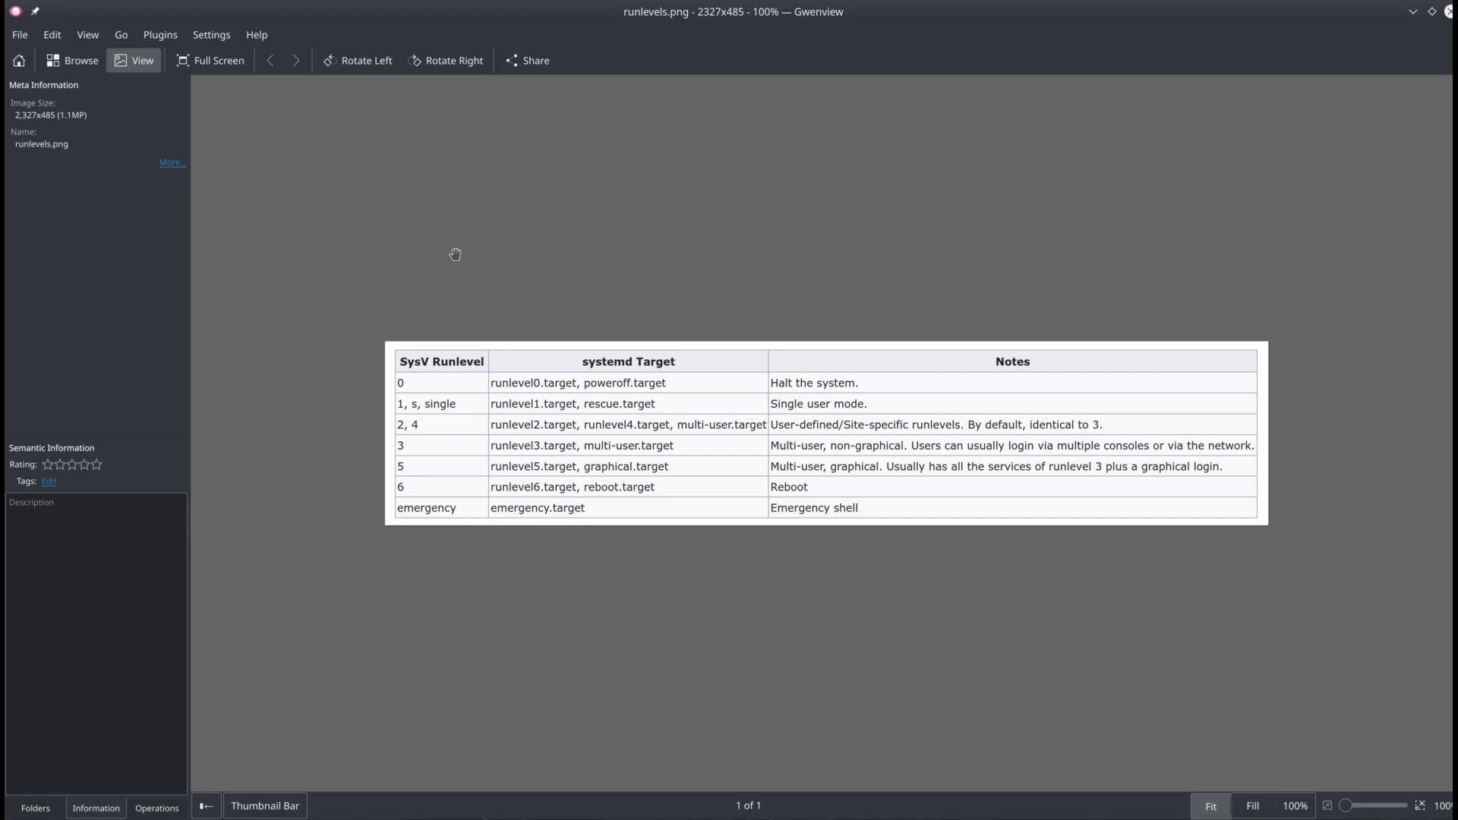
mouse_move(261, 535)
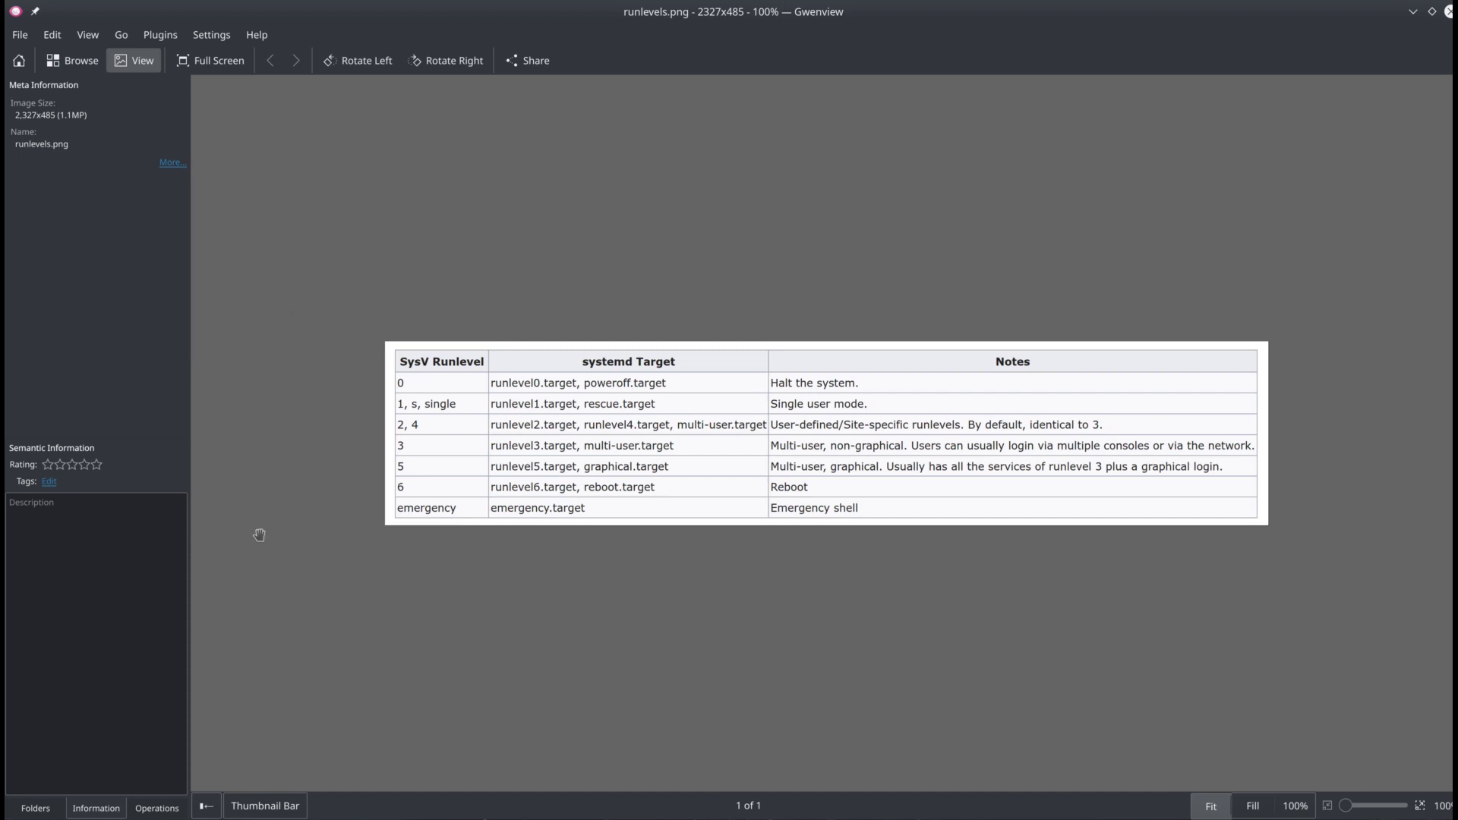
mouse_move(319, 517)
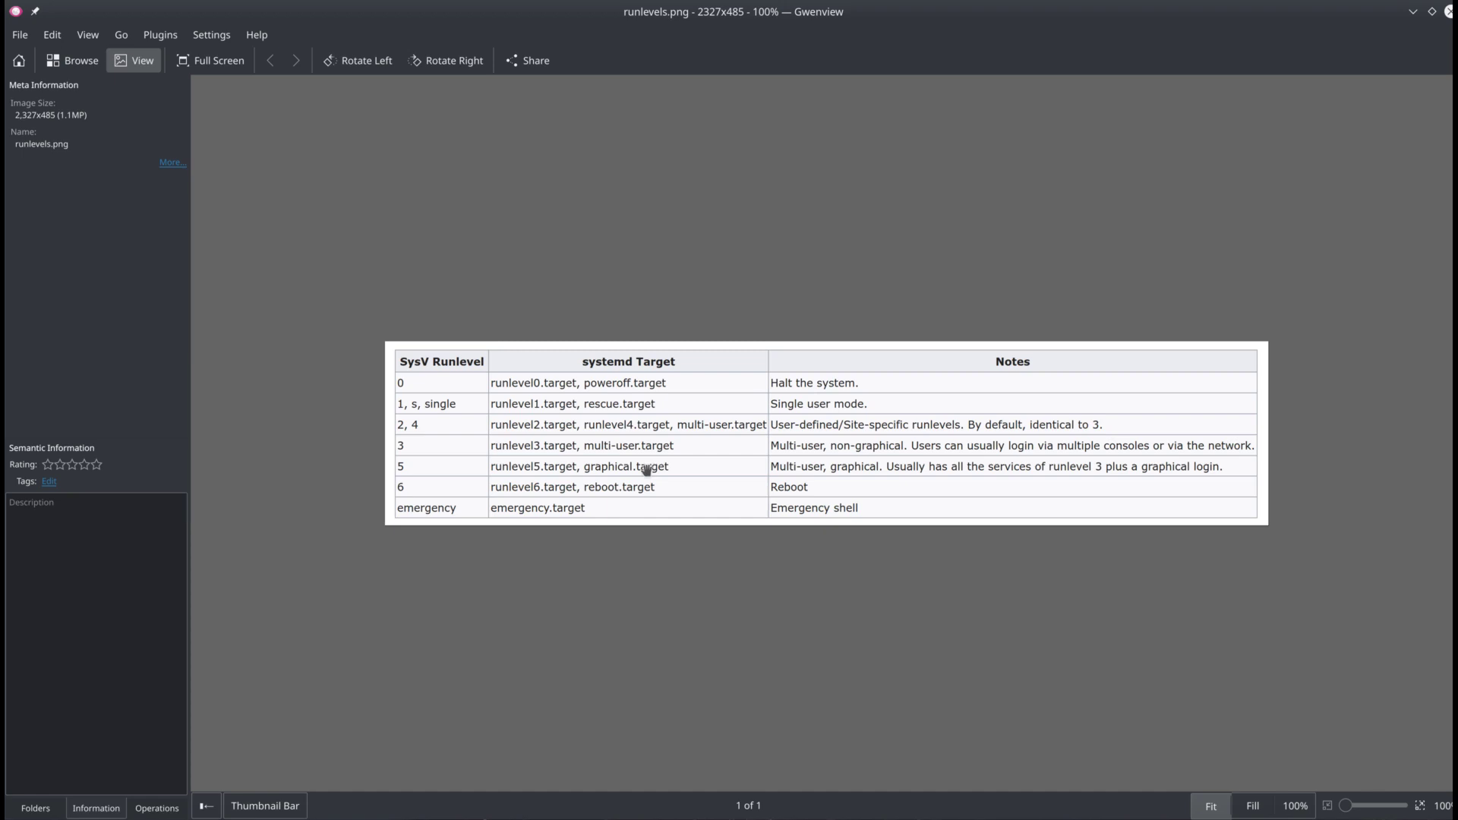
mouse_move(603, 427)
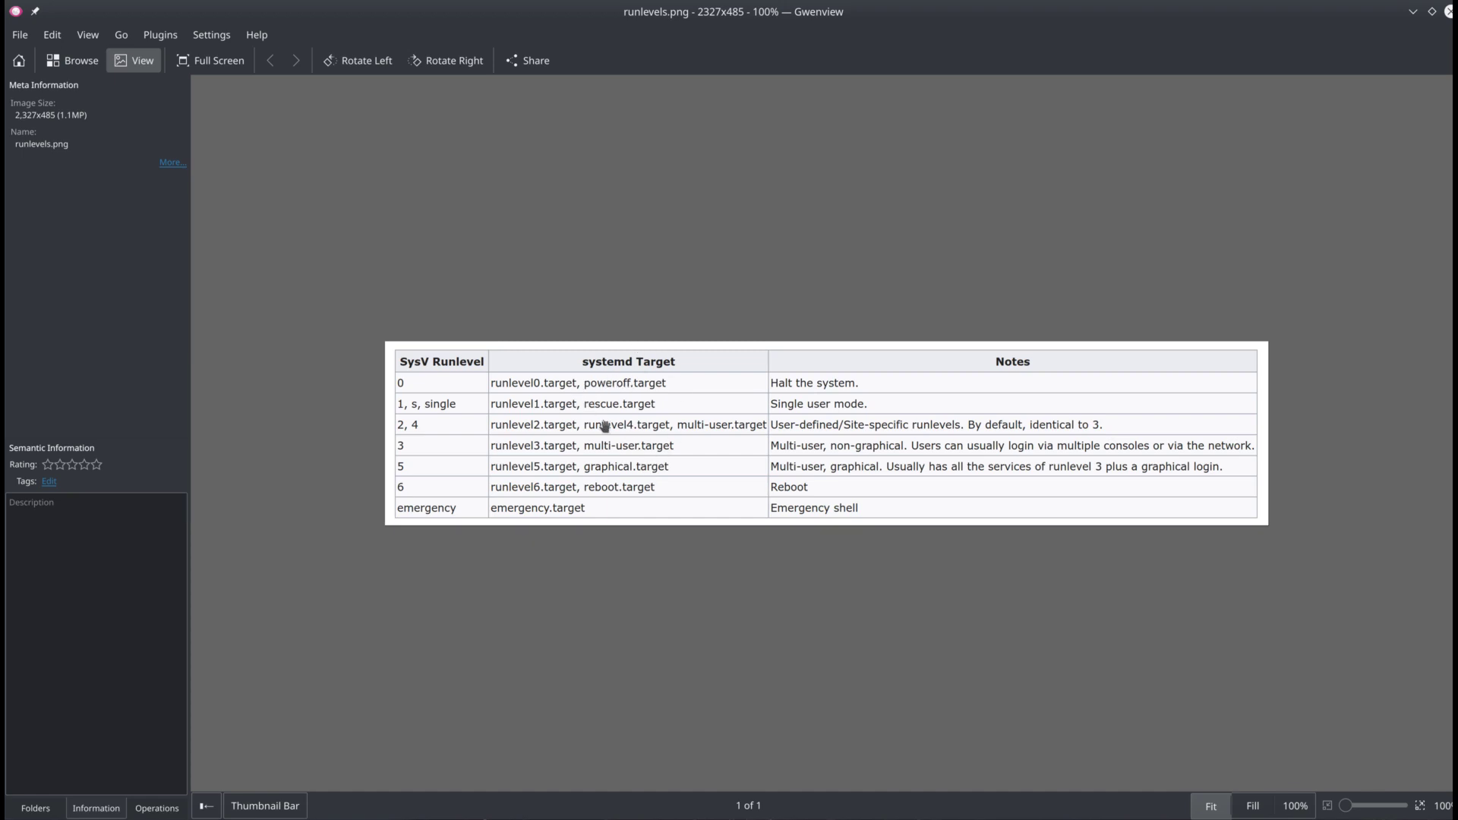
mouse_move(529, 393)
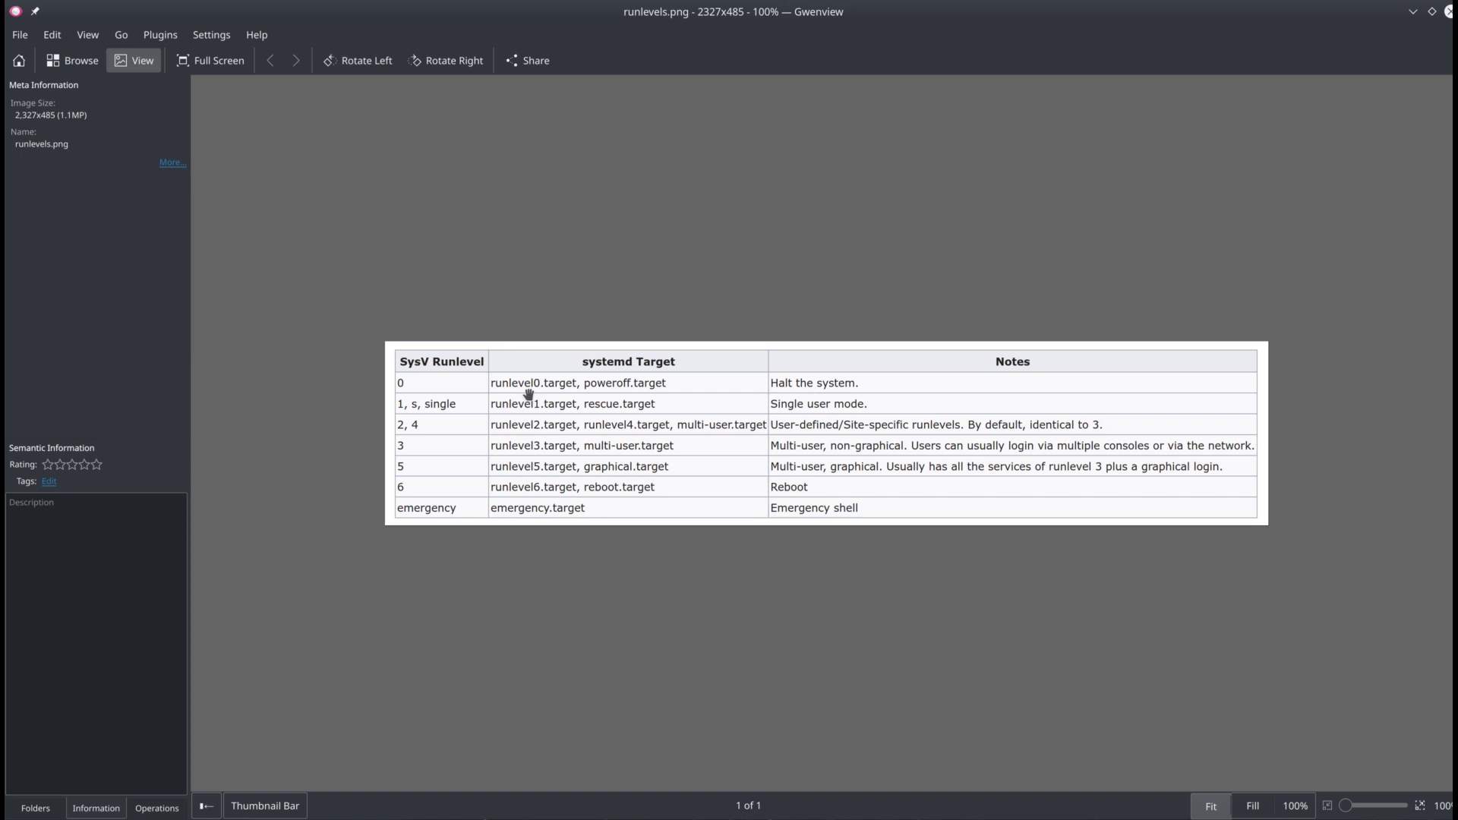
mouse_move(866, 435)
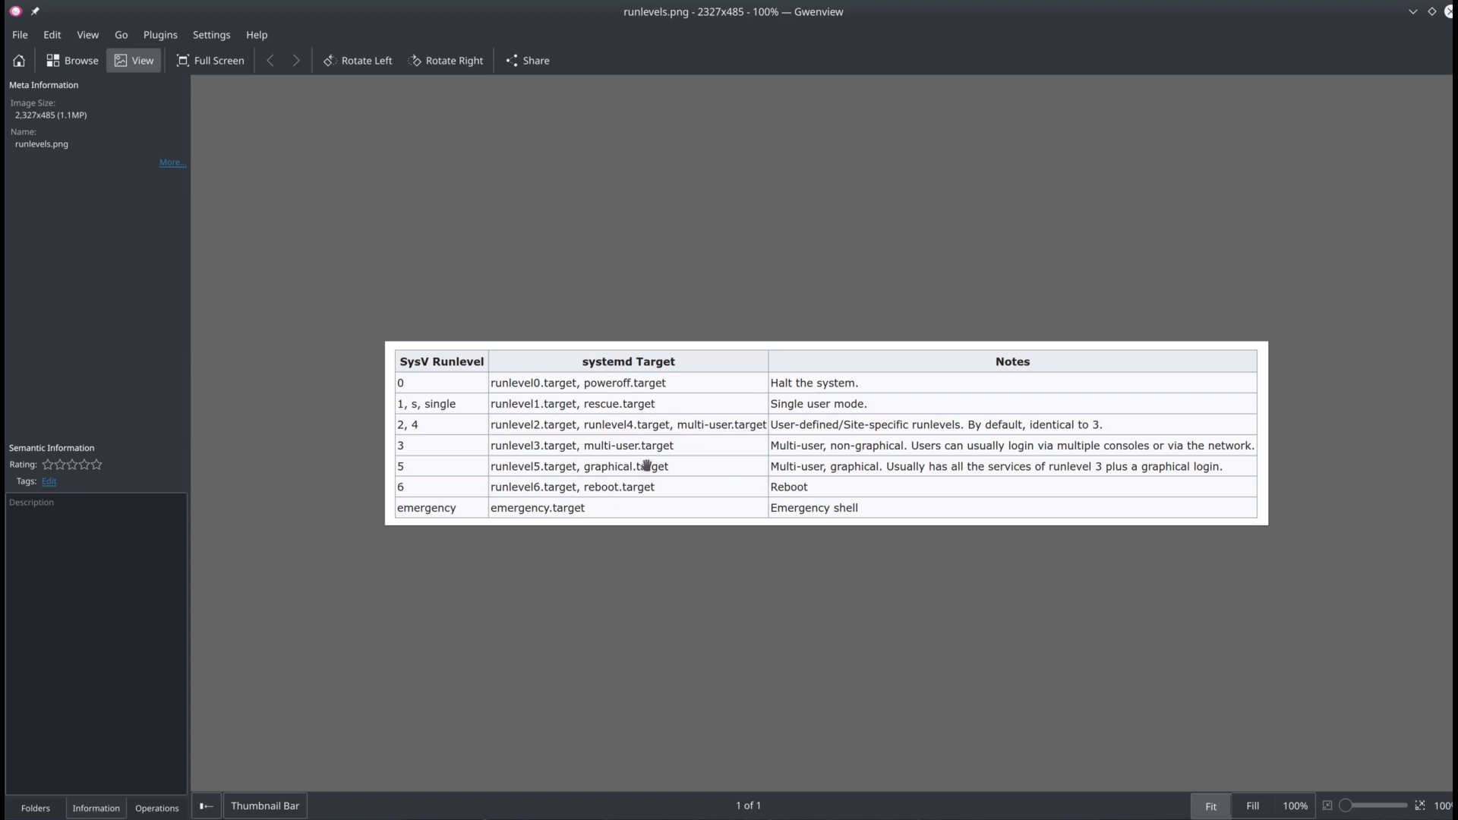
mouse_move(687, 471)
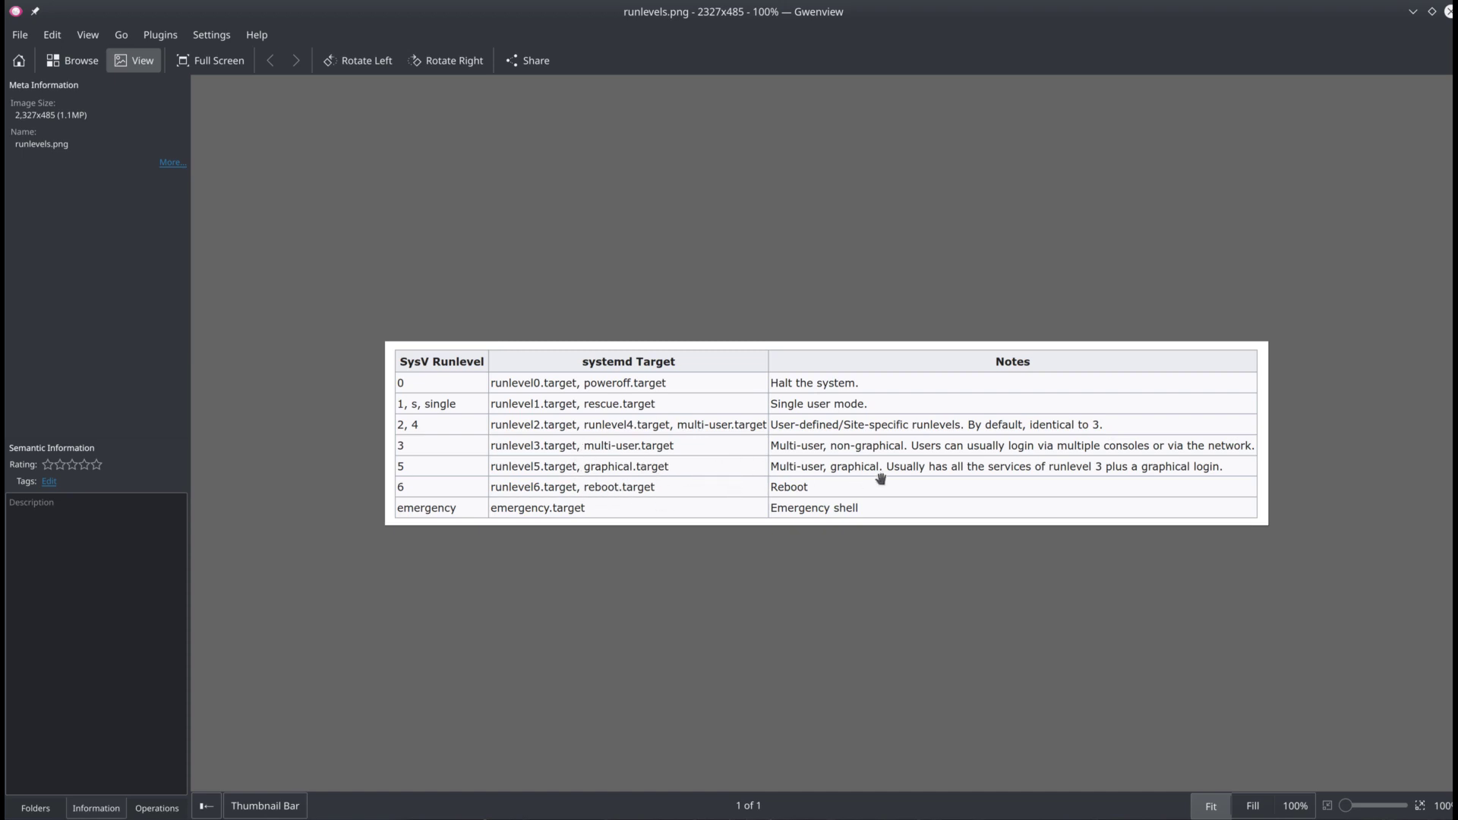
mouse_move(1105, 474)
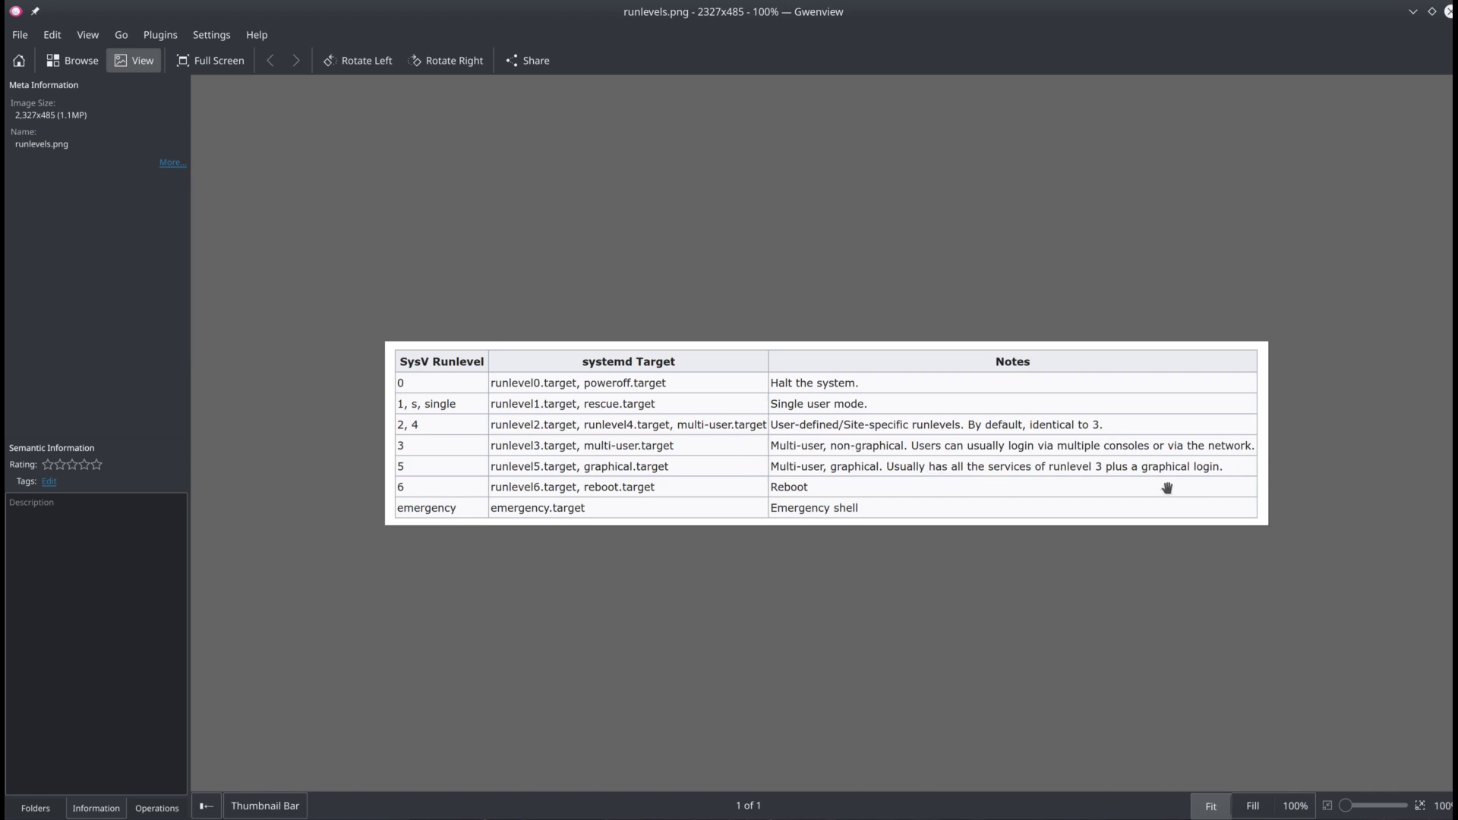
mouse_move(705, 556)
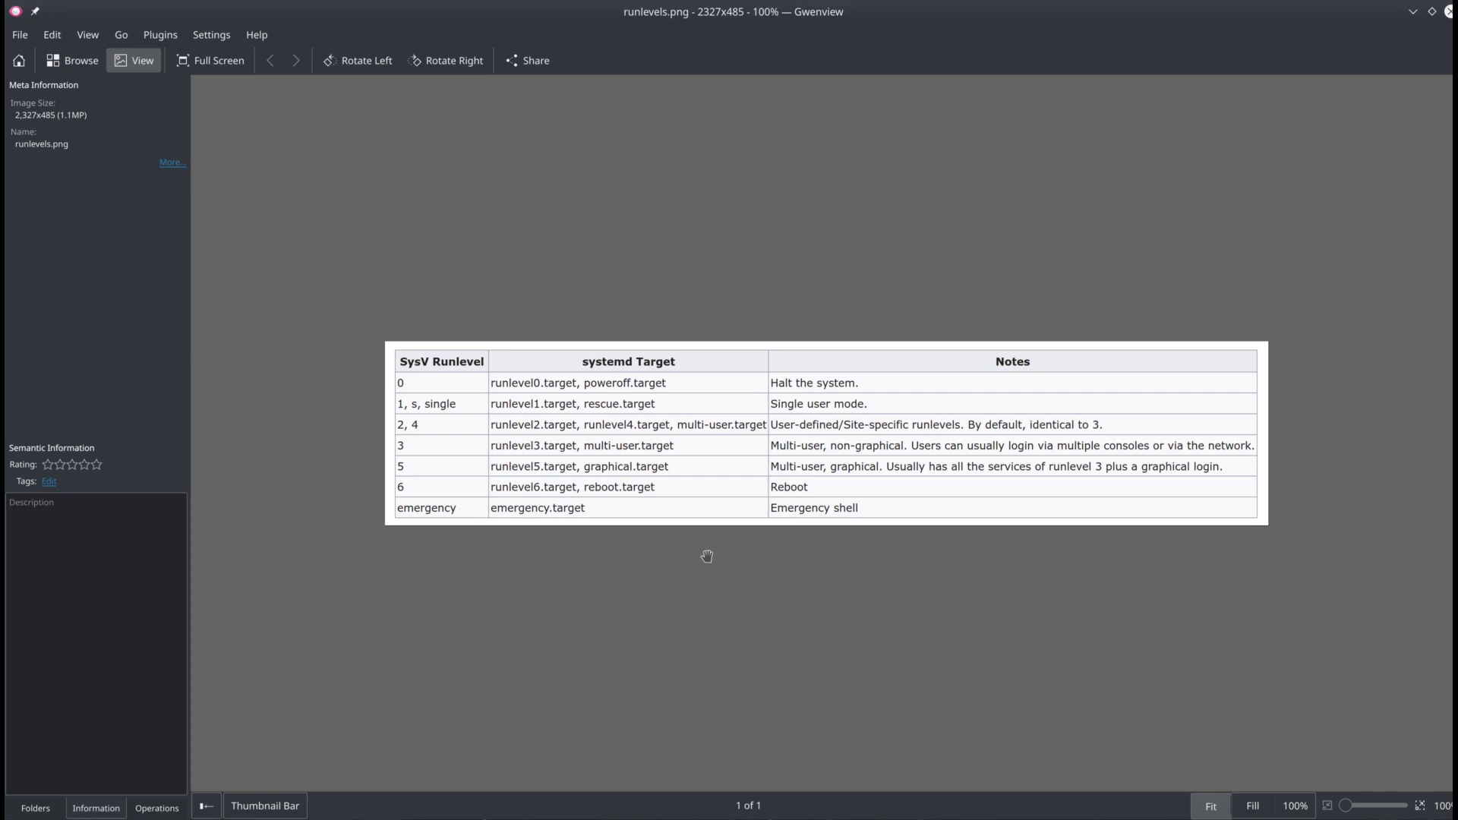
mouse_move(741, 514)
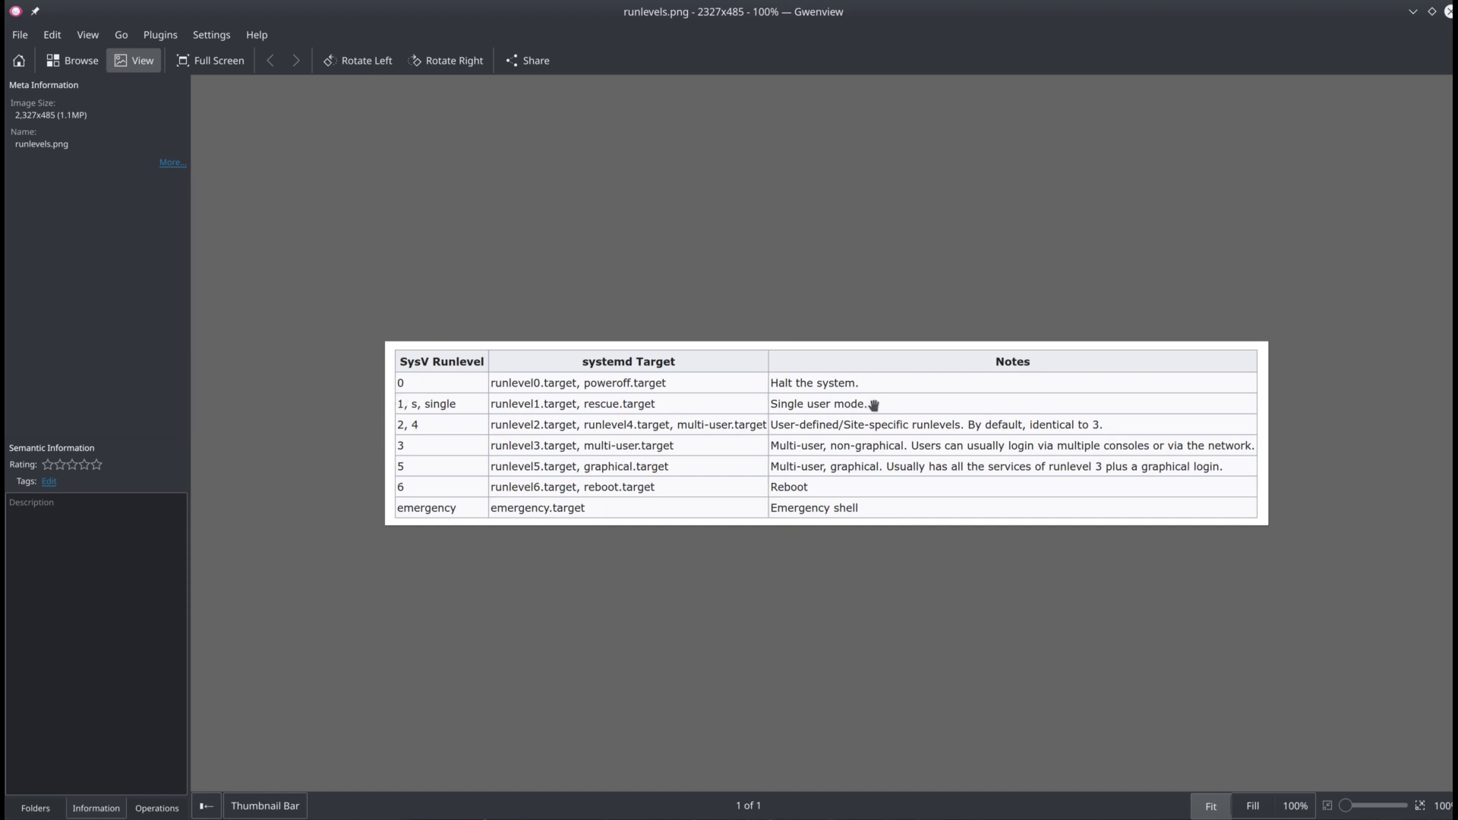
mouse_move(948, 405)
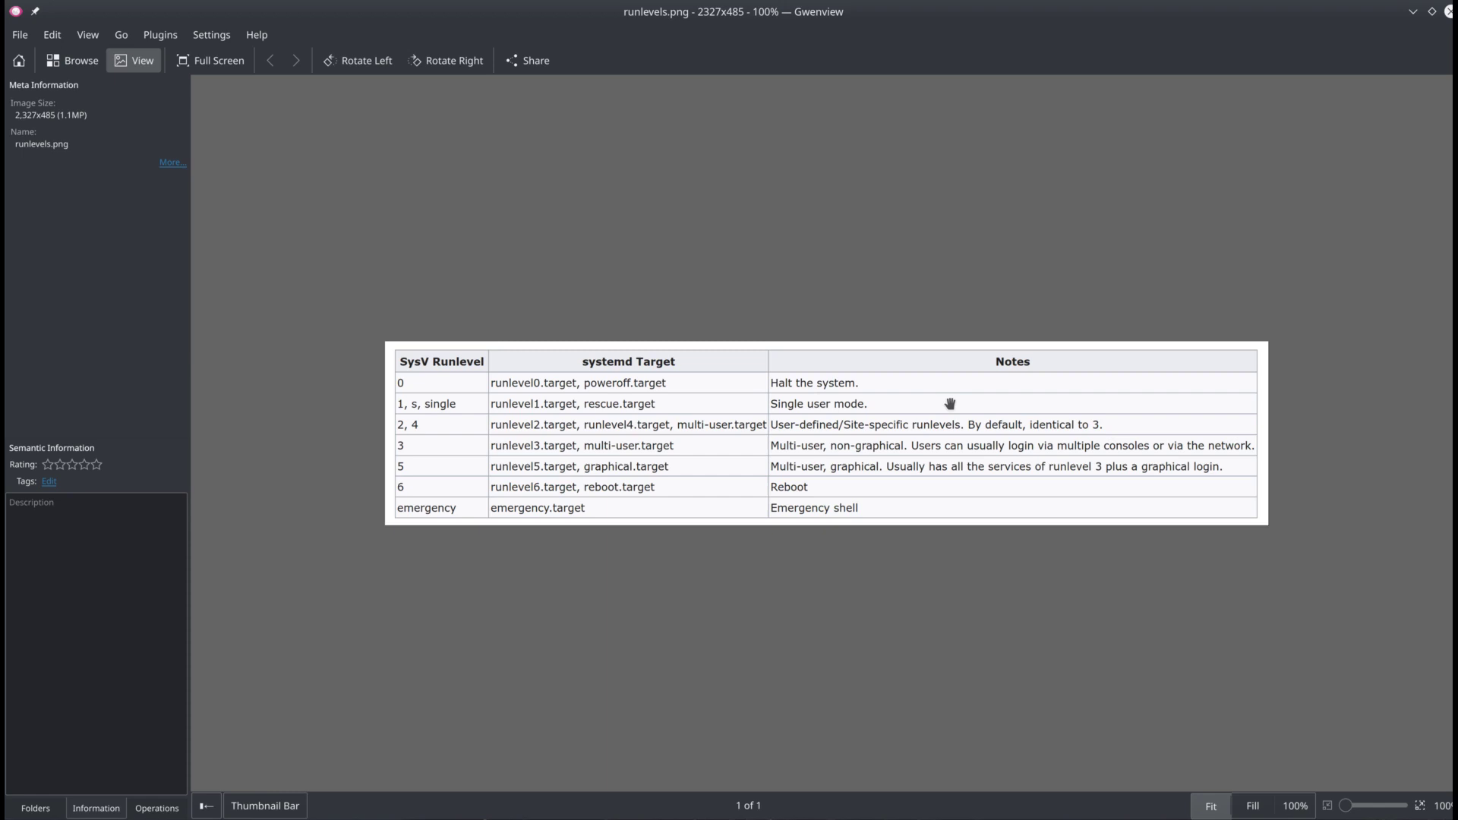
mouse_move(593, 454)
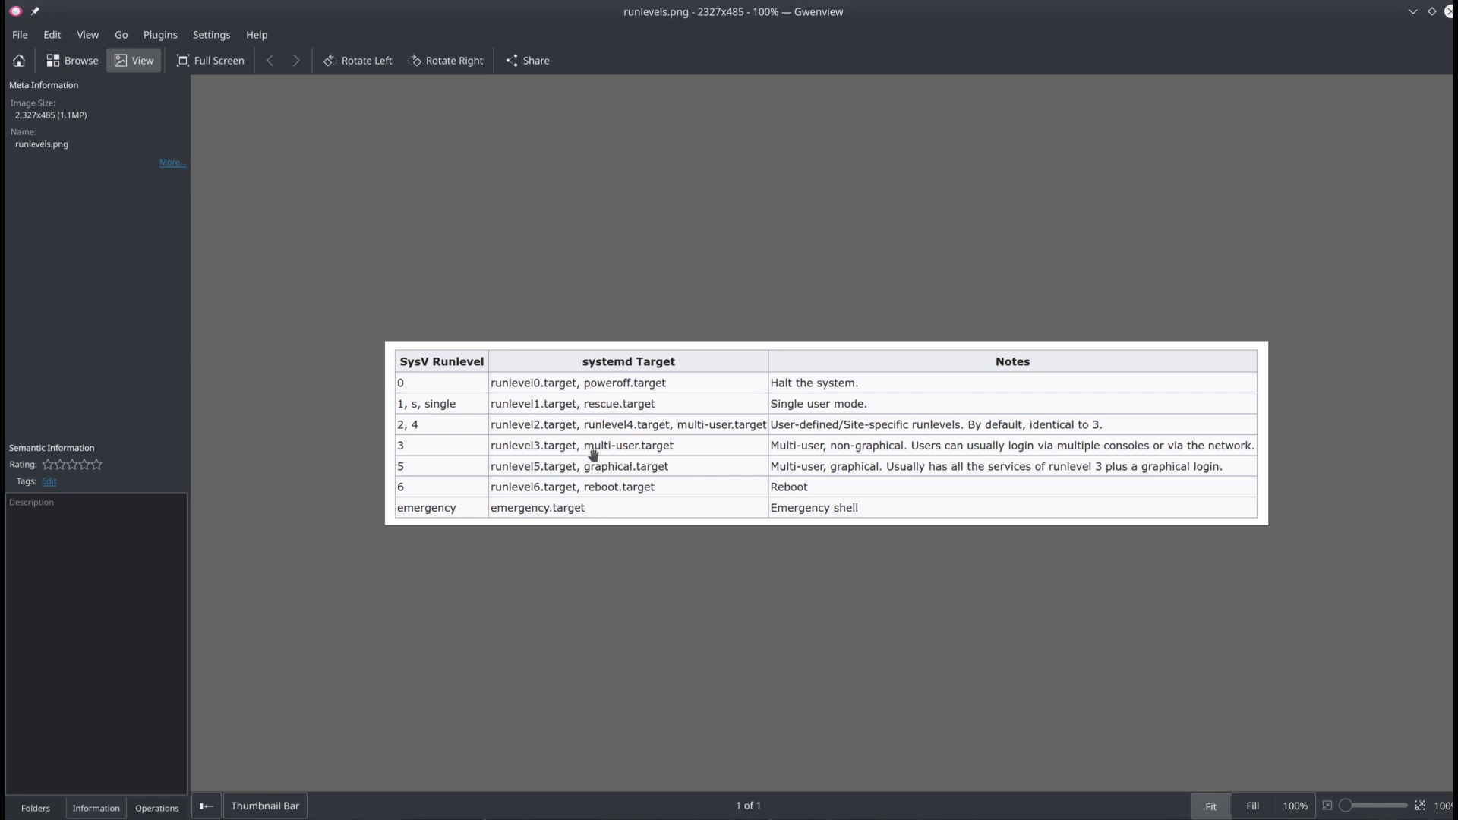
mouse_move(695, 453)
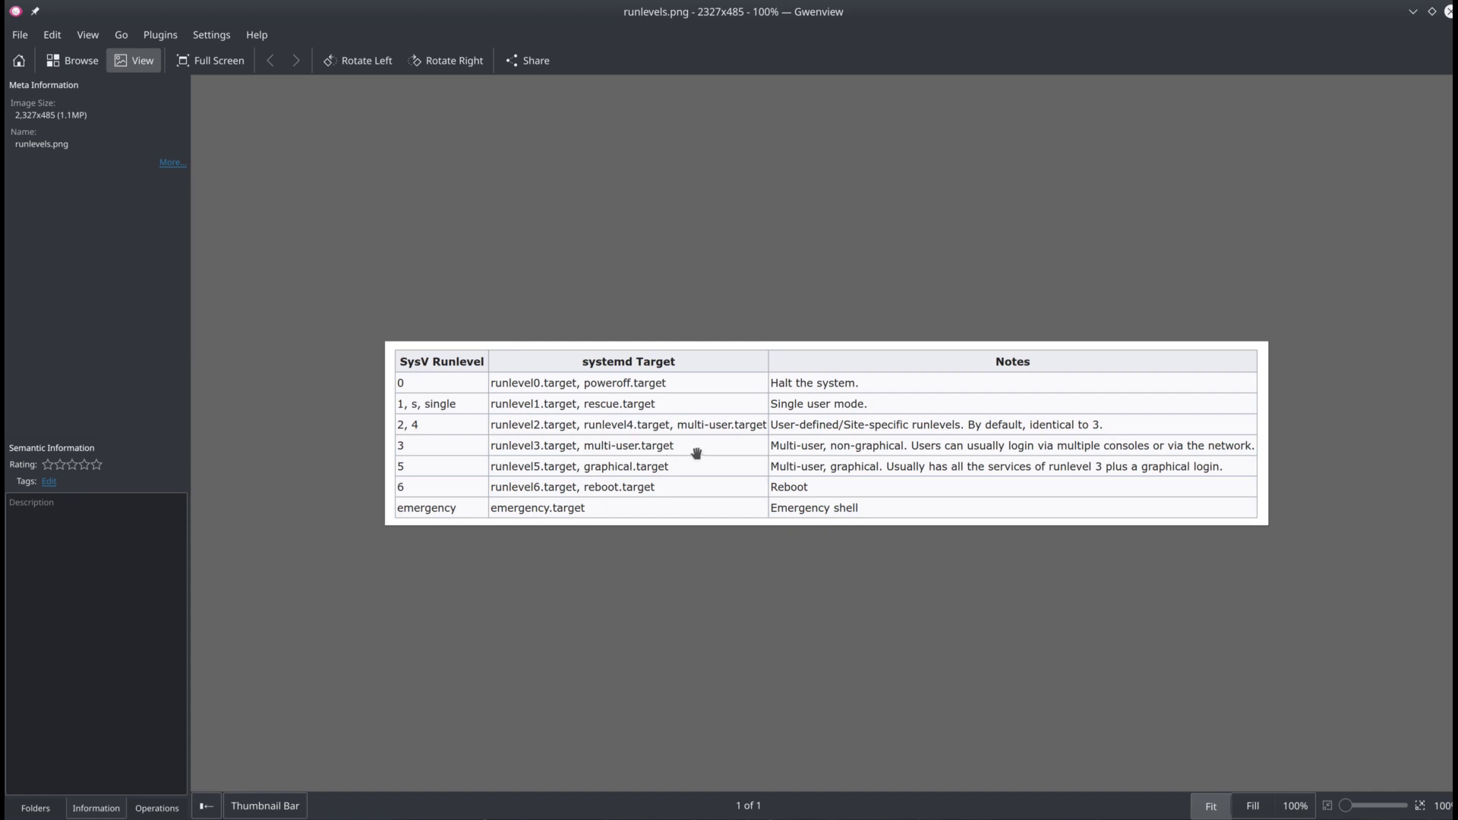
mouse_move(704, 496)
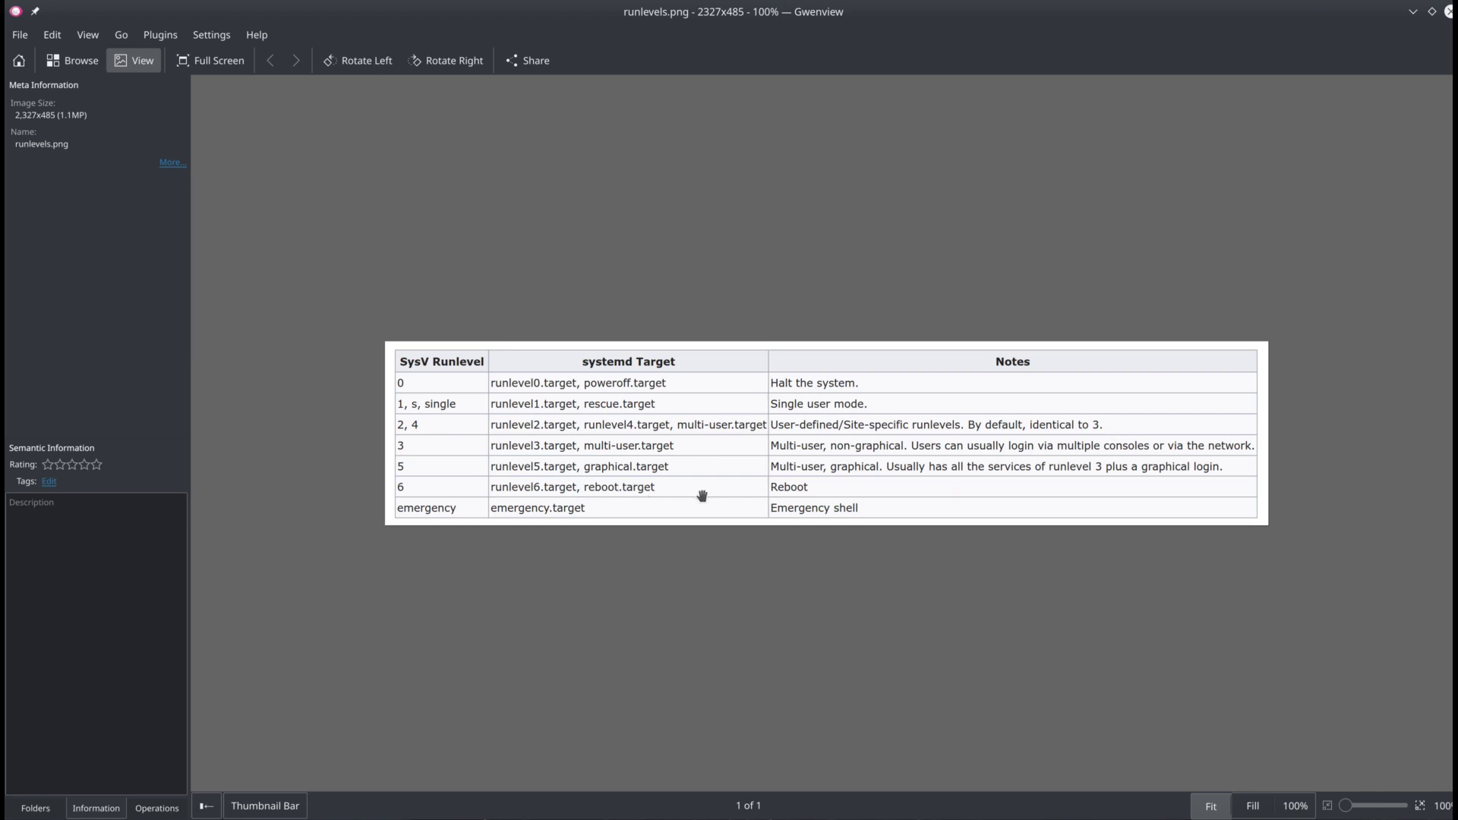
mouse_move(686, 520)
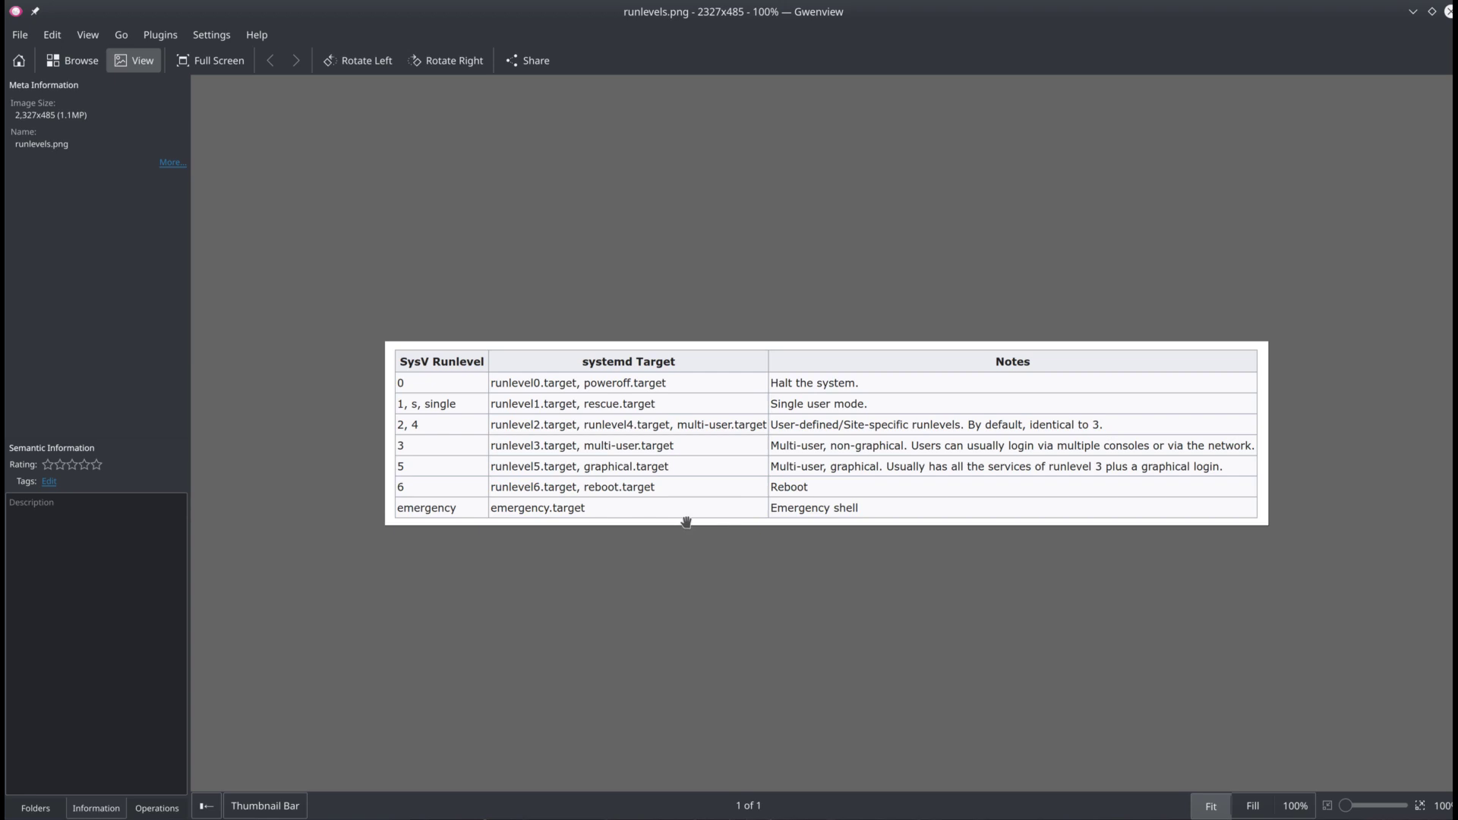
mouse_move(685, 389)
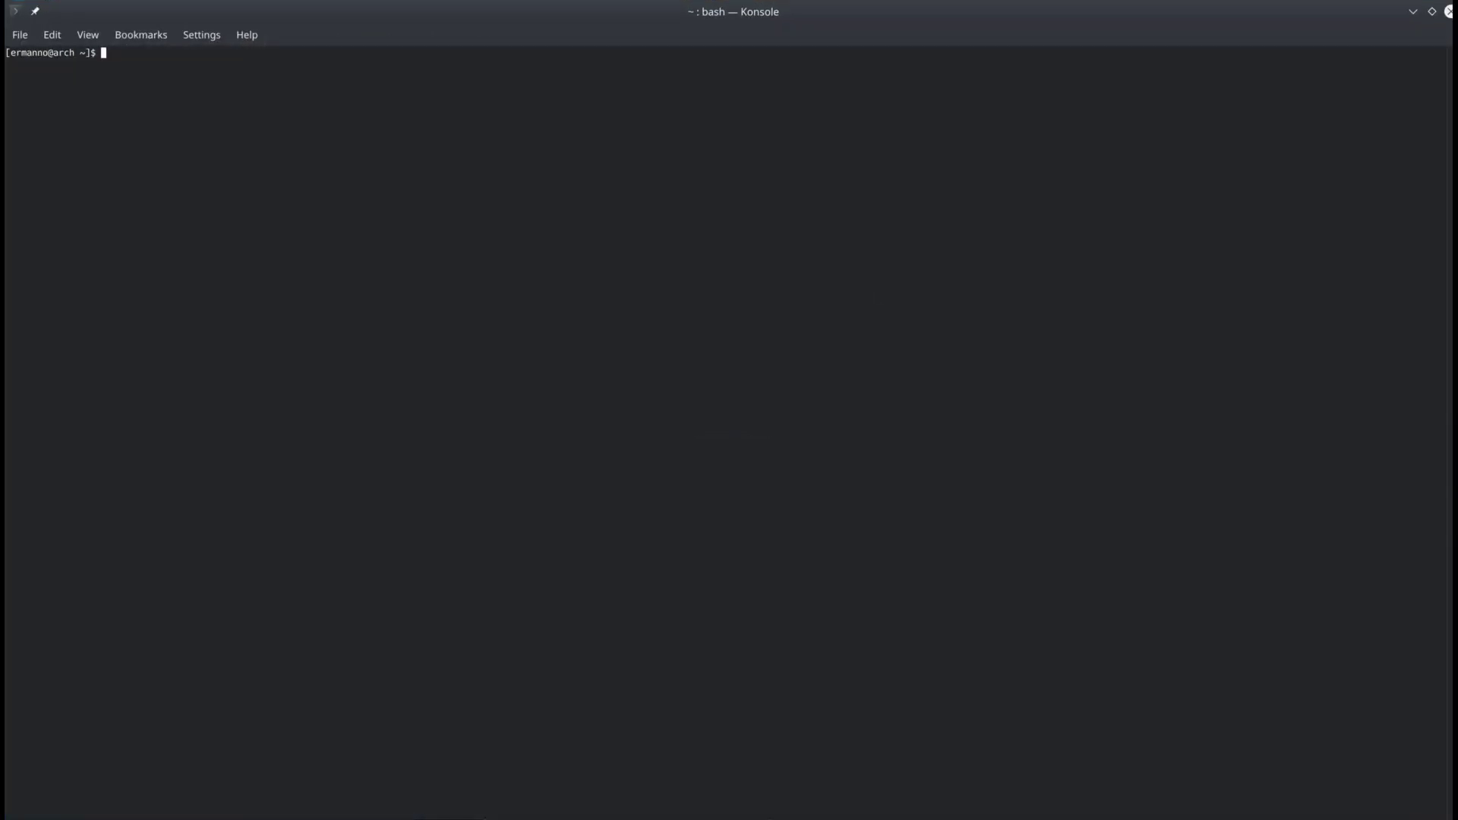
- Become root with su - and confirm systemctl get-default reports graphical.target
text(su -)
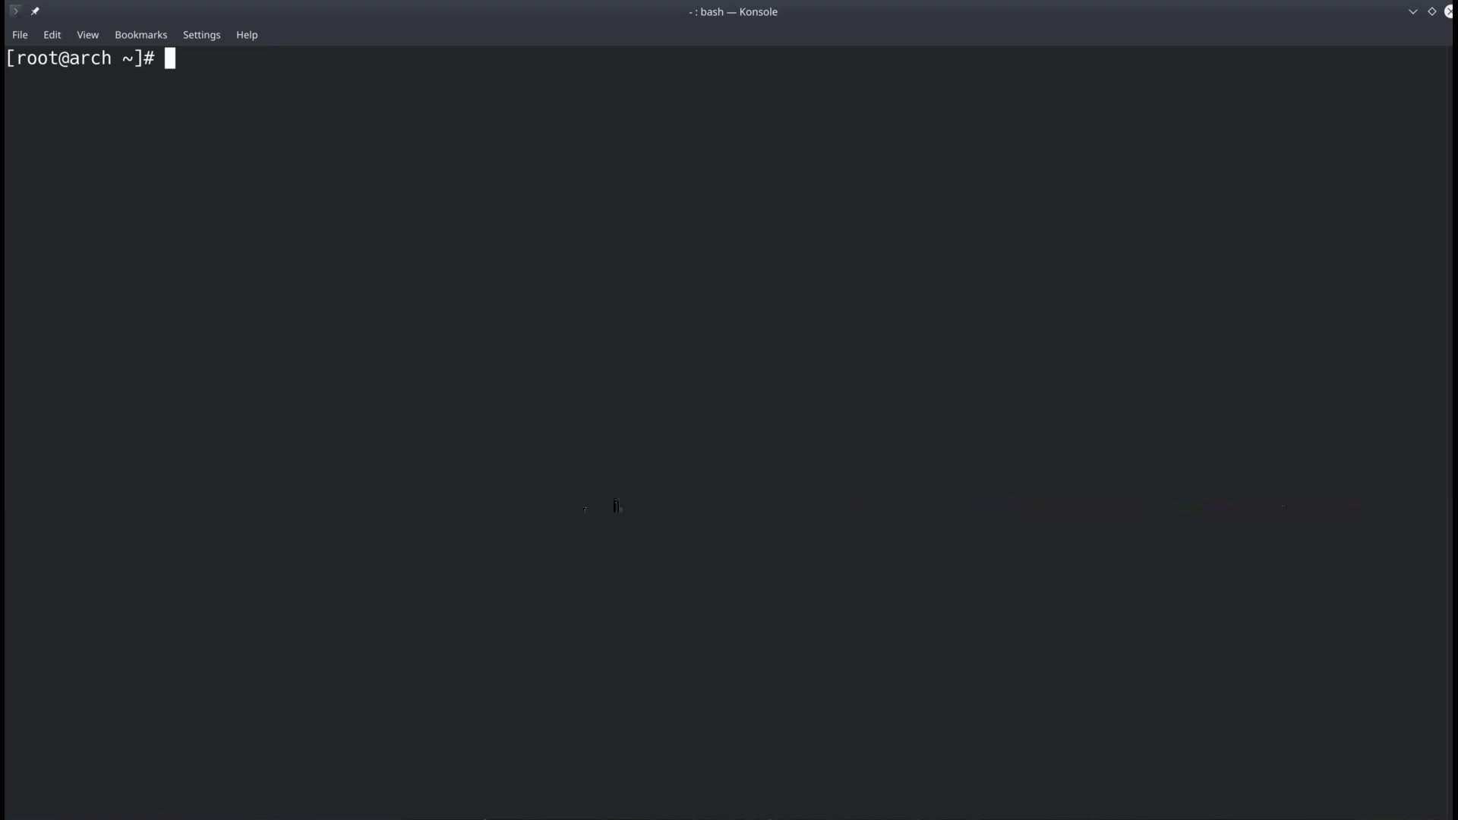
text(system)
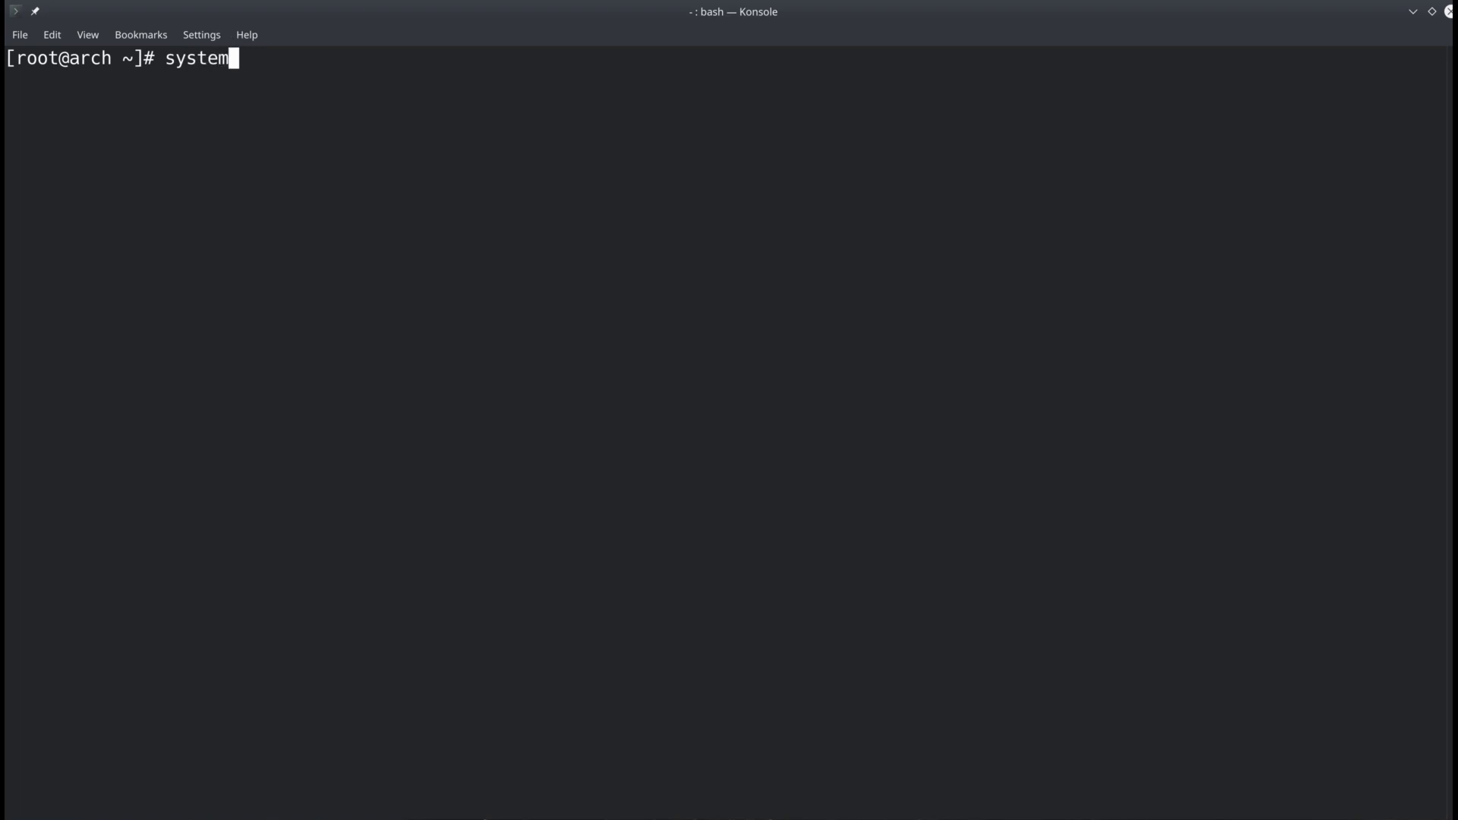
text(ctl)
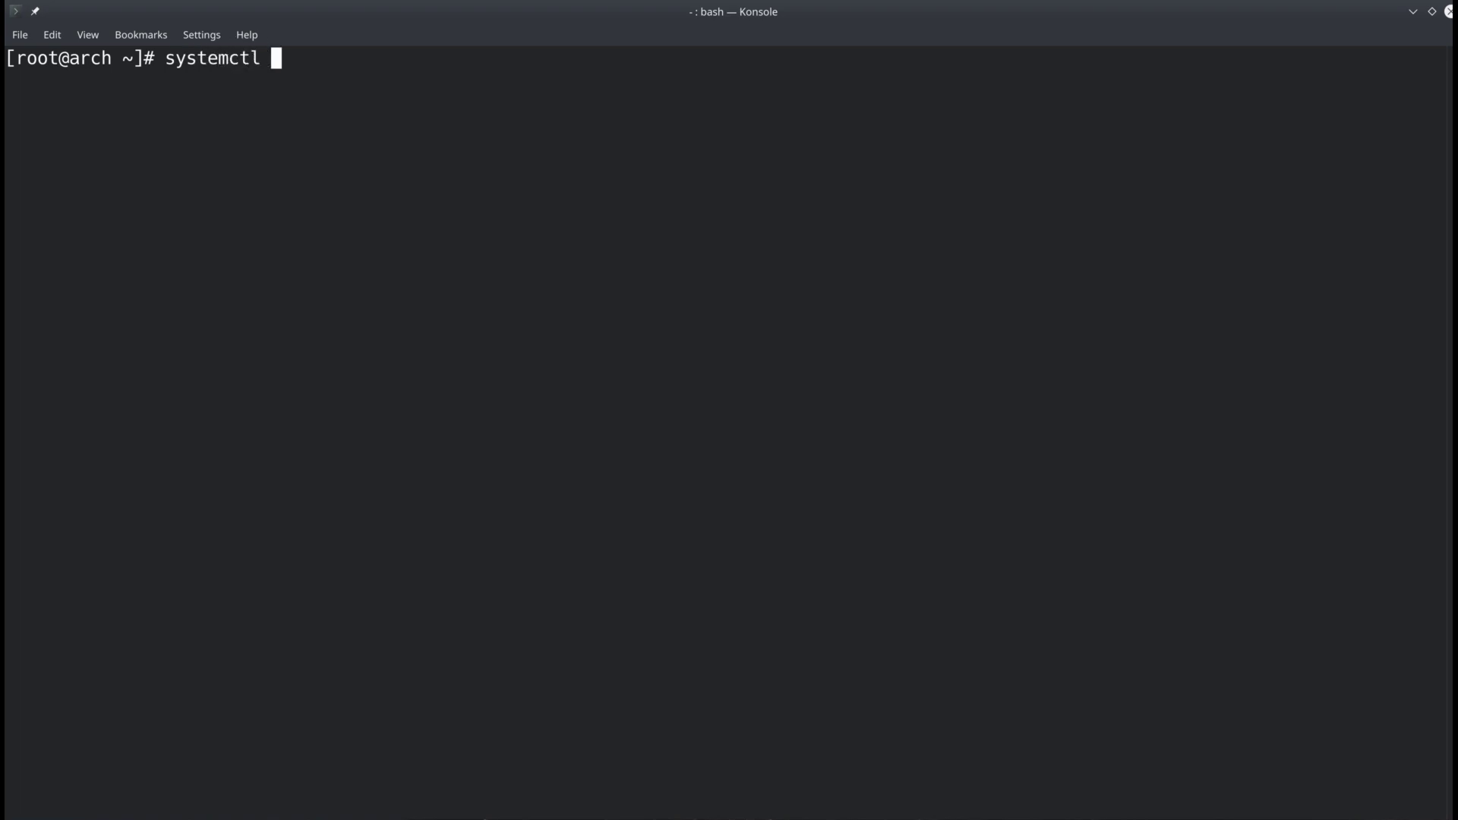
text(get-default)
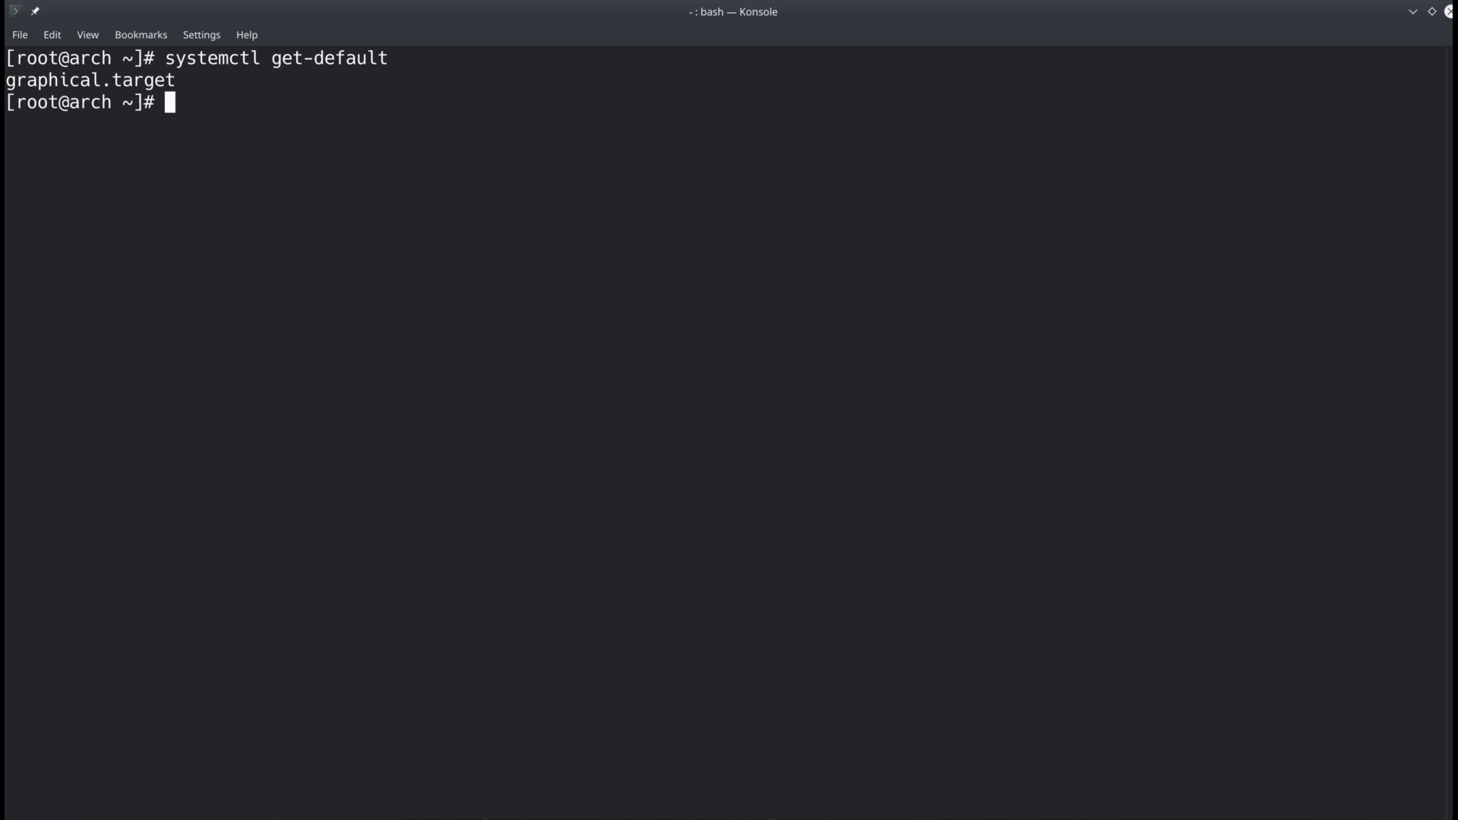
text(system)
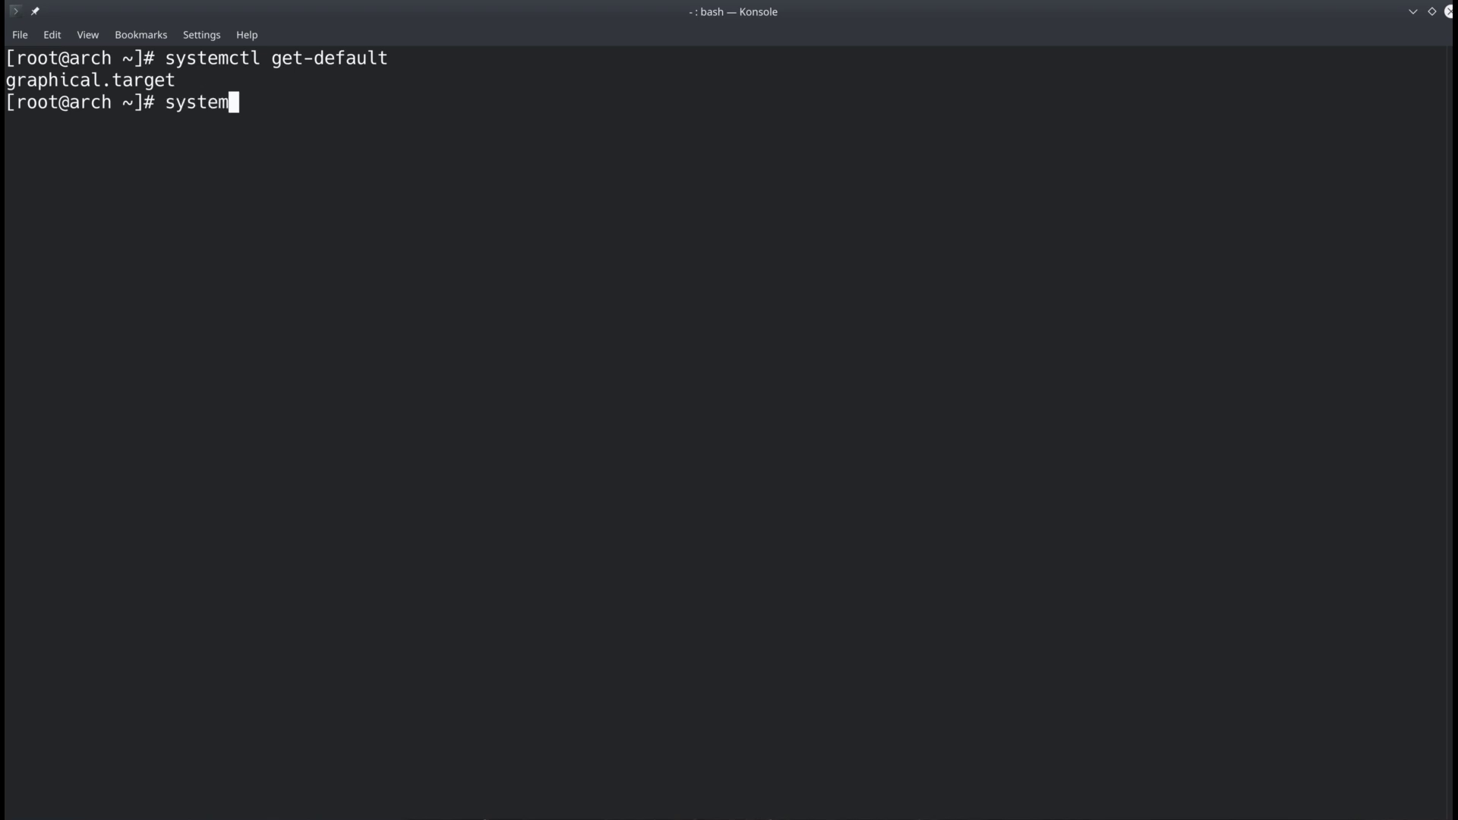
- Run systemctl set-default multi-user.target, replacing the default.target symlink
text(ctl set-default)
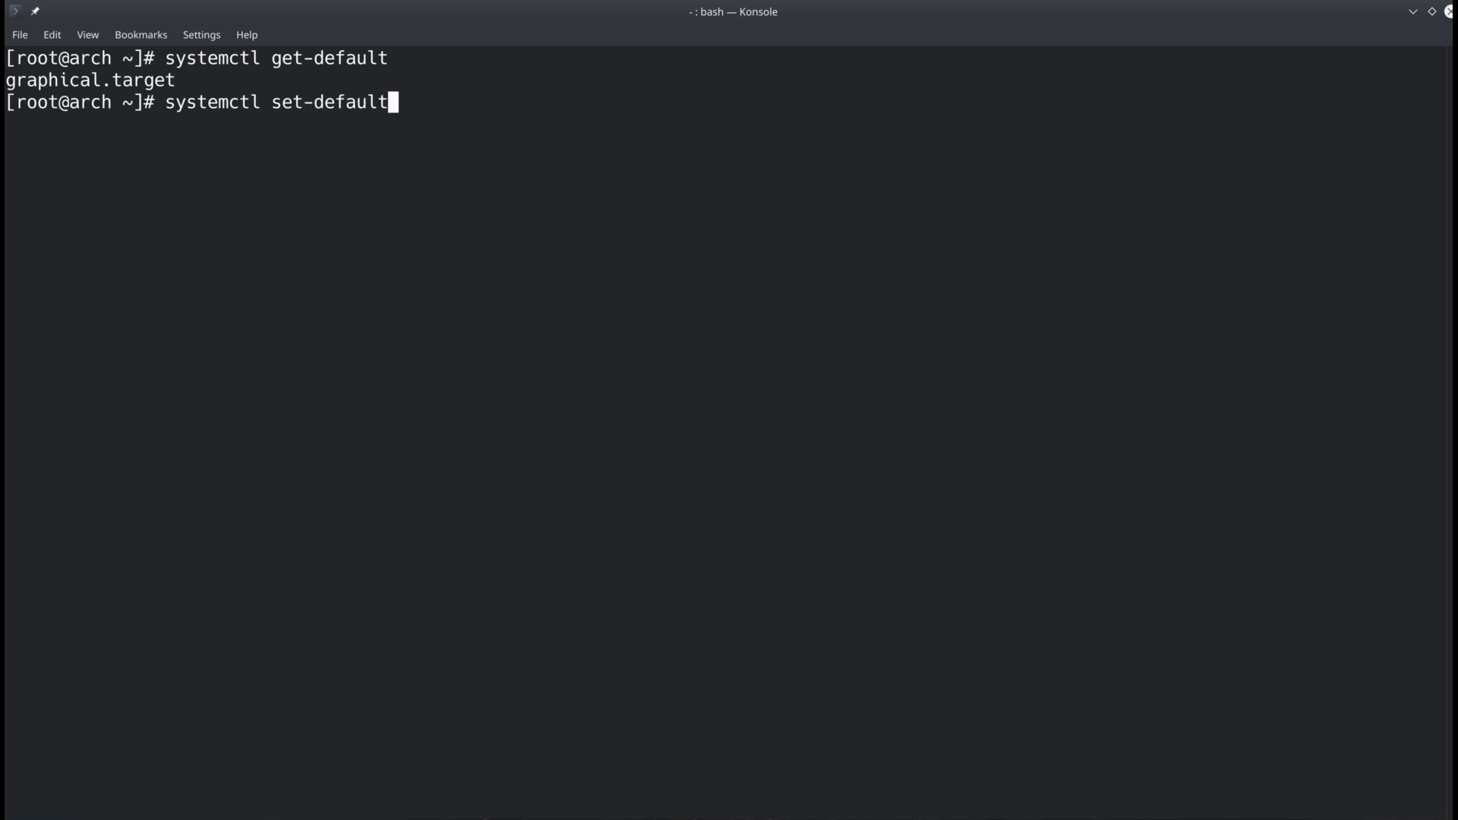
text(multi-u)
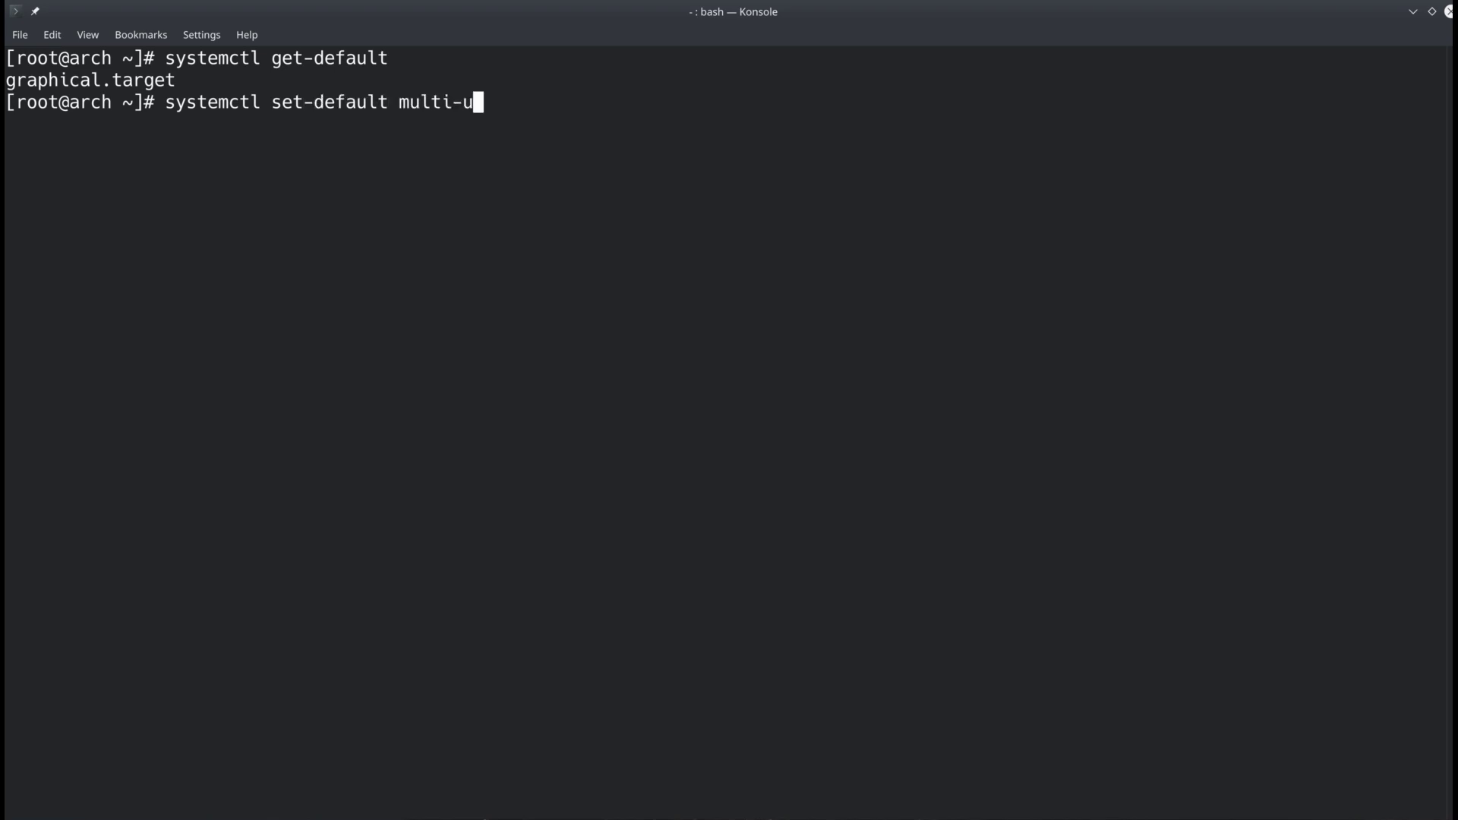
text(ser.targ)
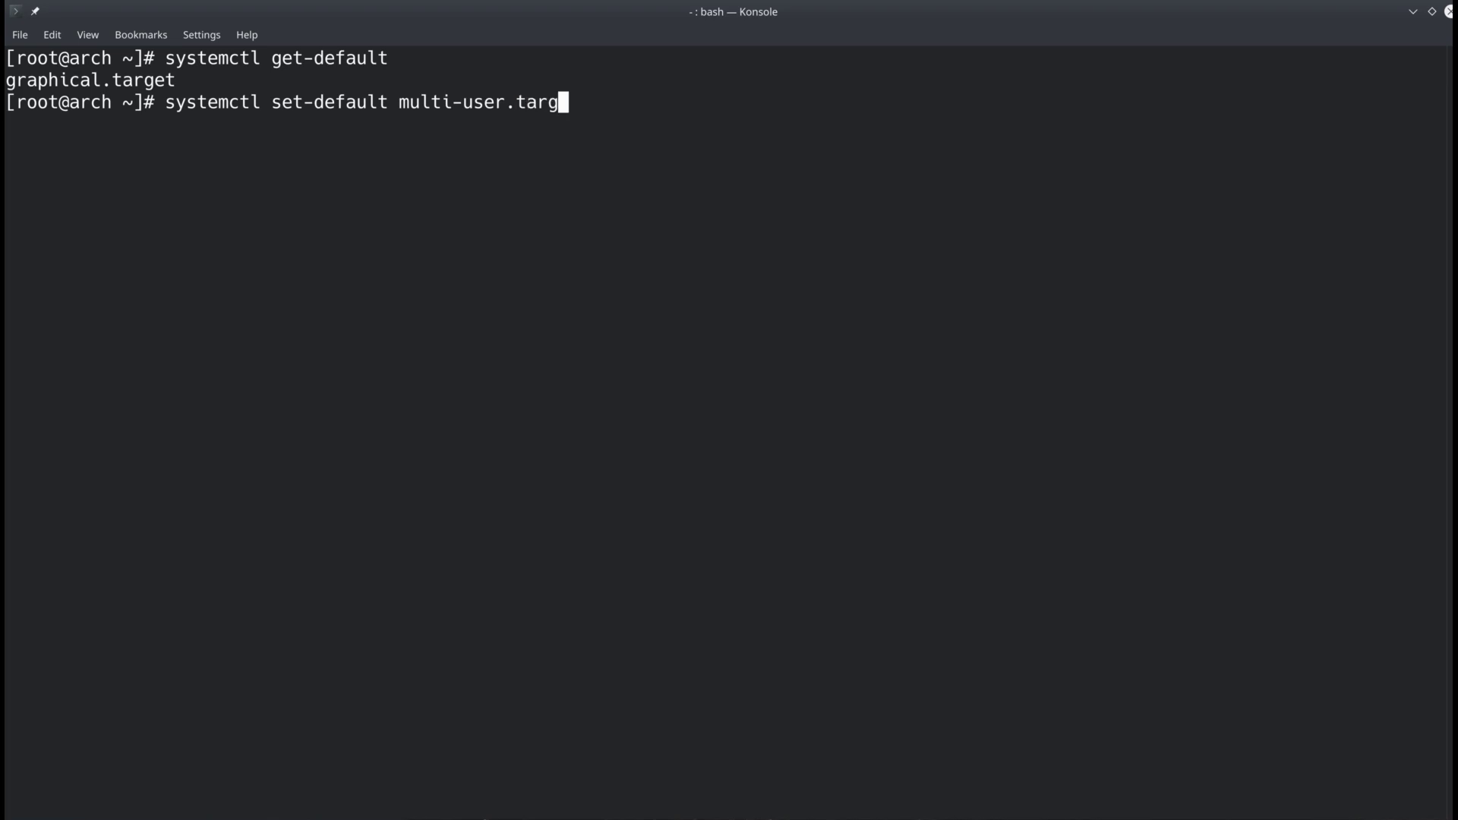
key(Return)
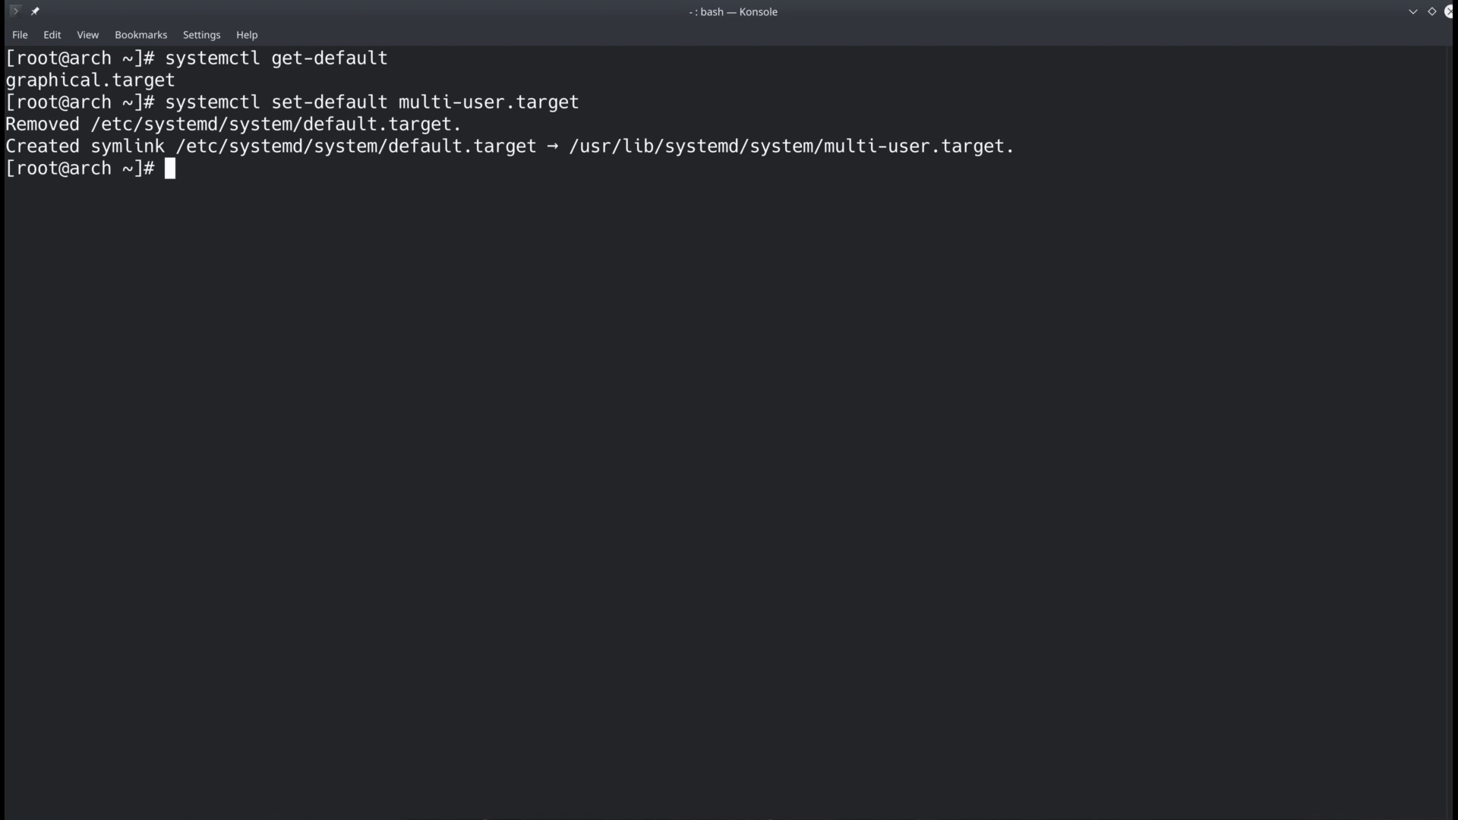
- Set the default target back to graphical.target, then exit the root shell
text(systemctl set-default multi-user.target)
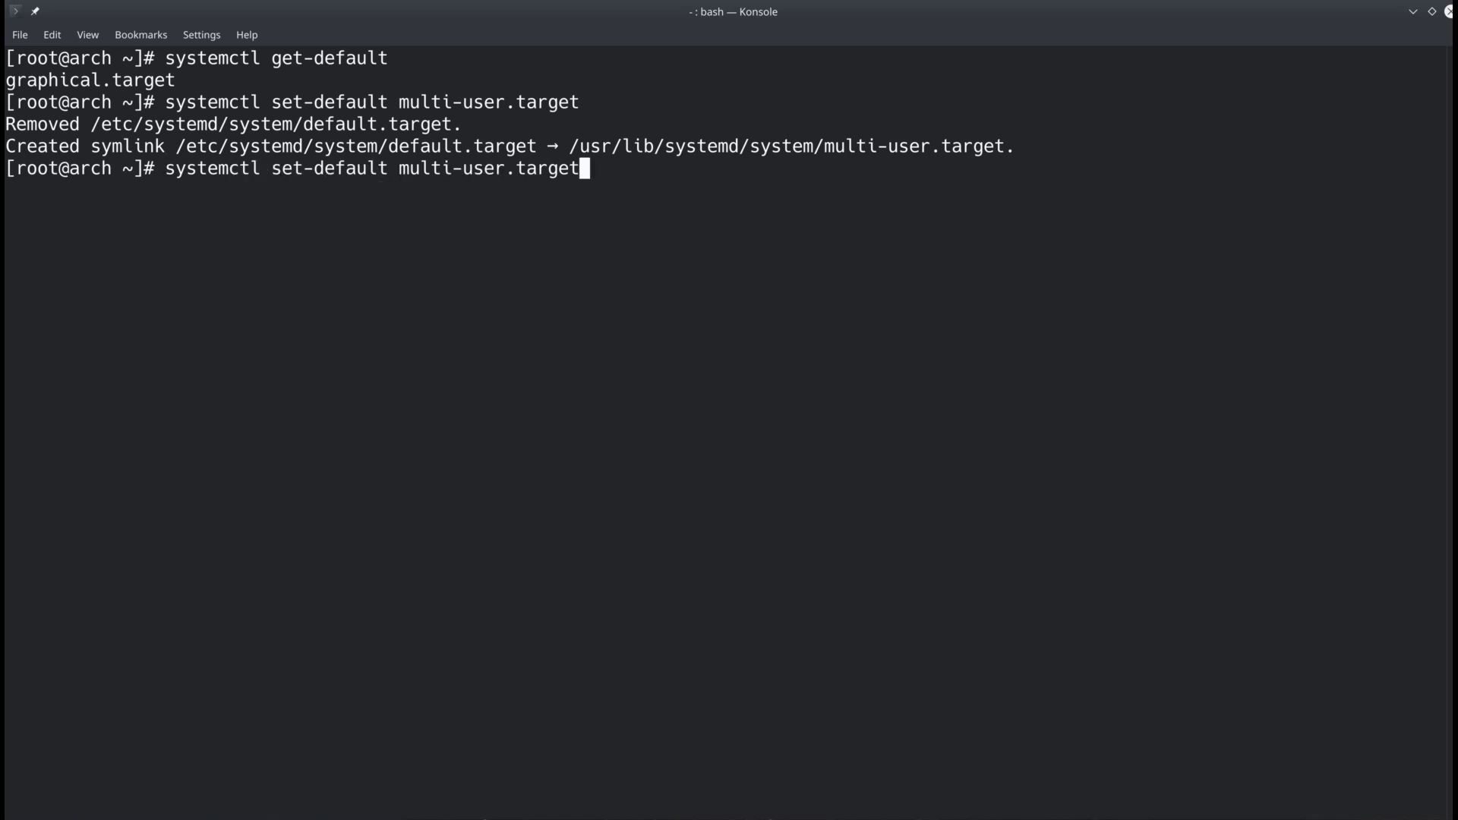
key(BackSpace)
text(graph)
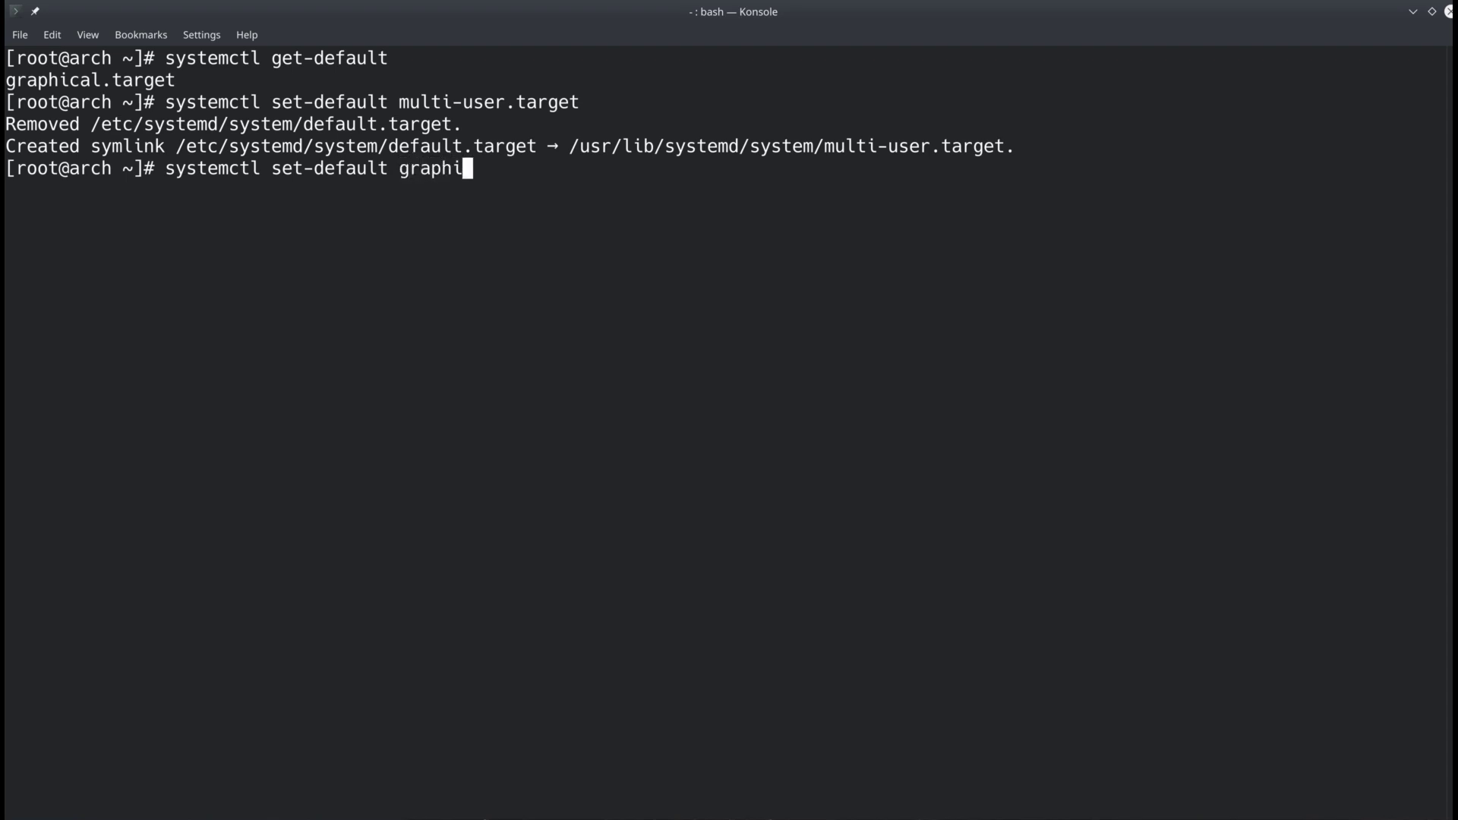
text(cal.target)
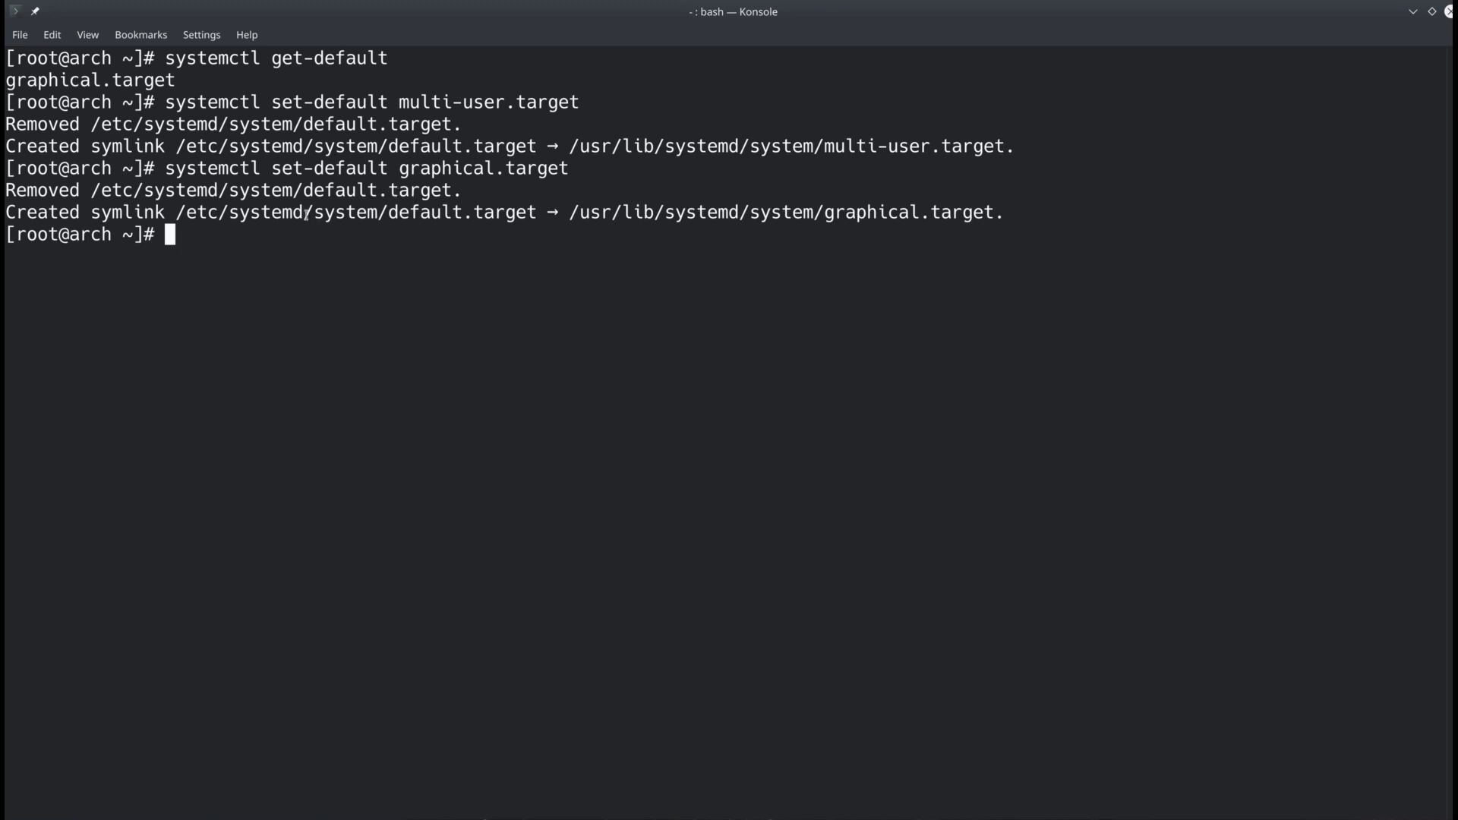
mouse_move(206, 236)
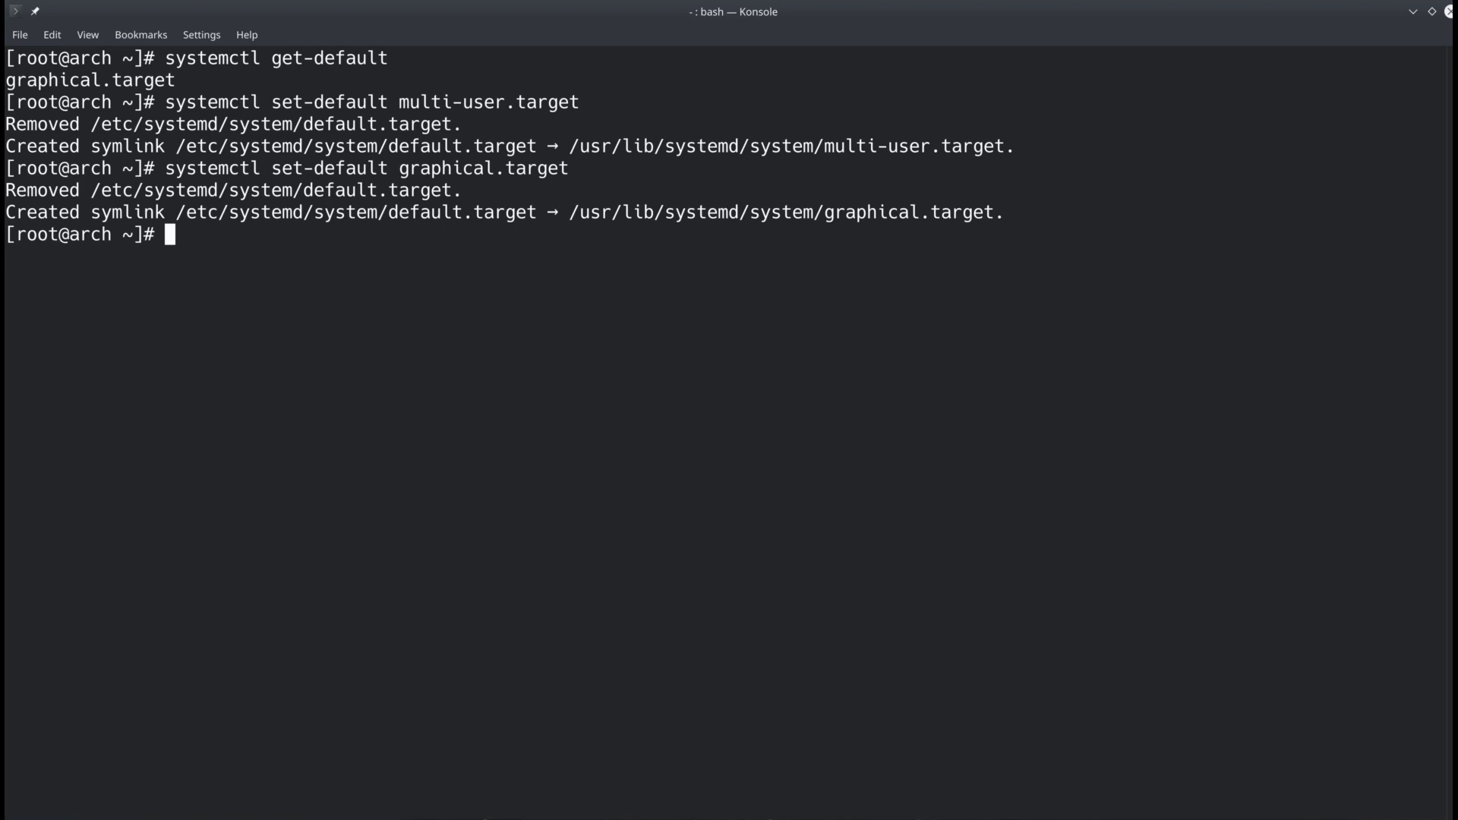
text(exit)
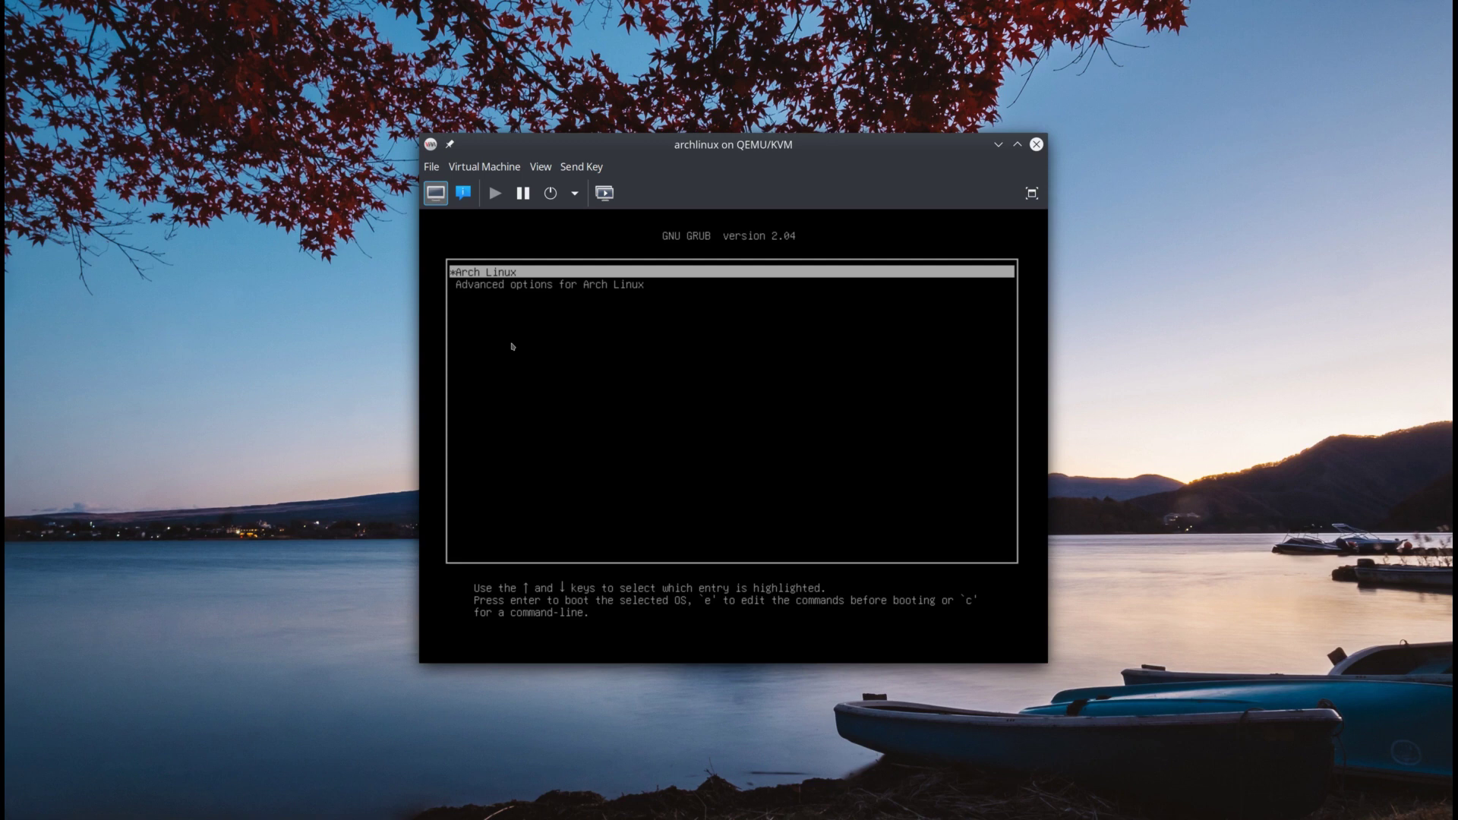
mouse_move(476, 600)
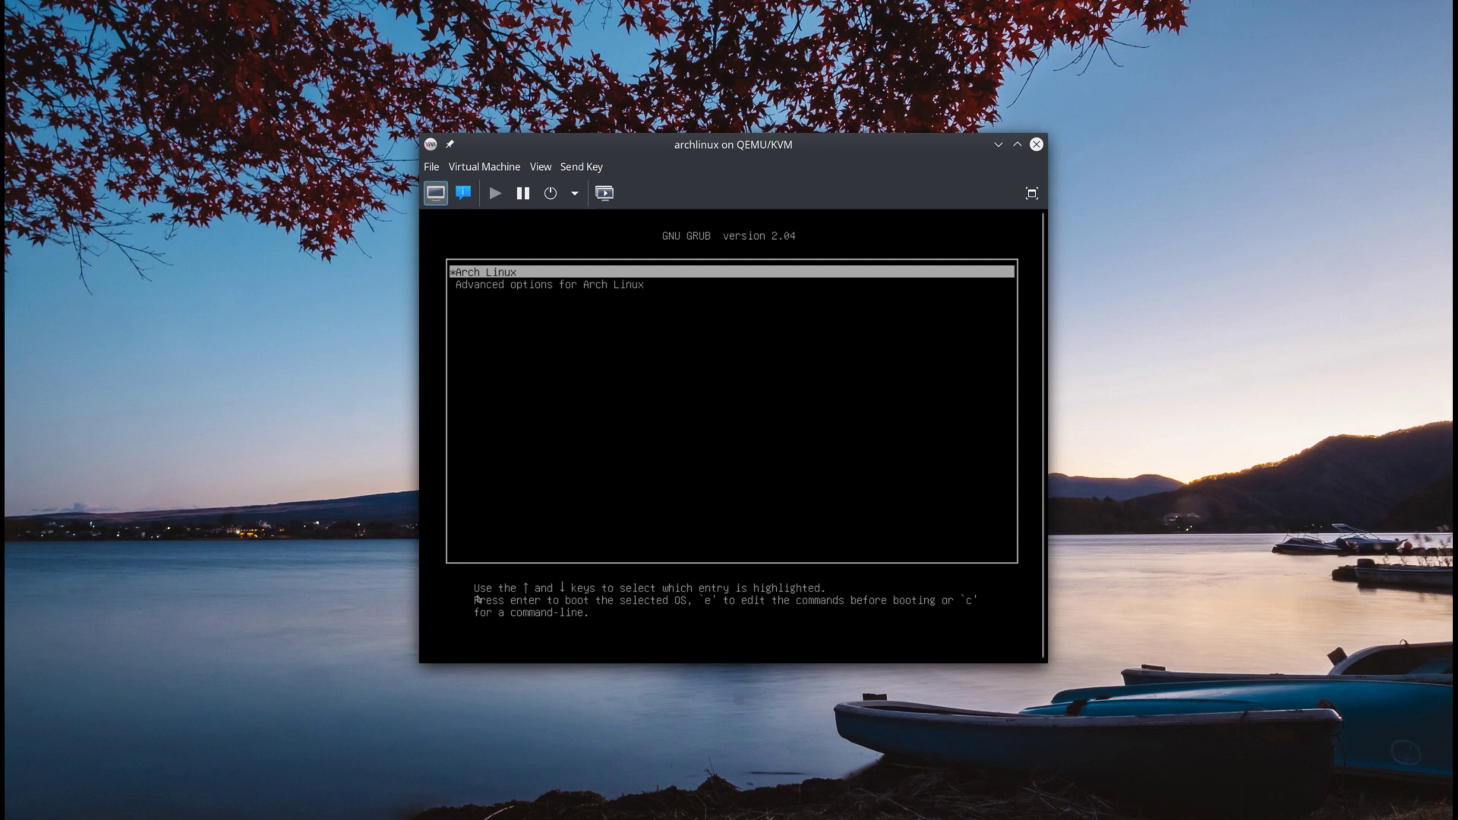
mouse_move(792, 600)
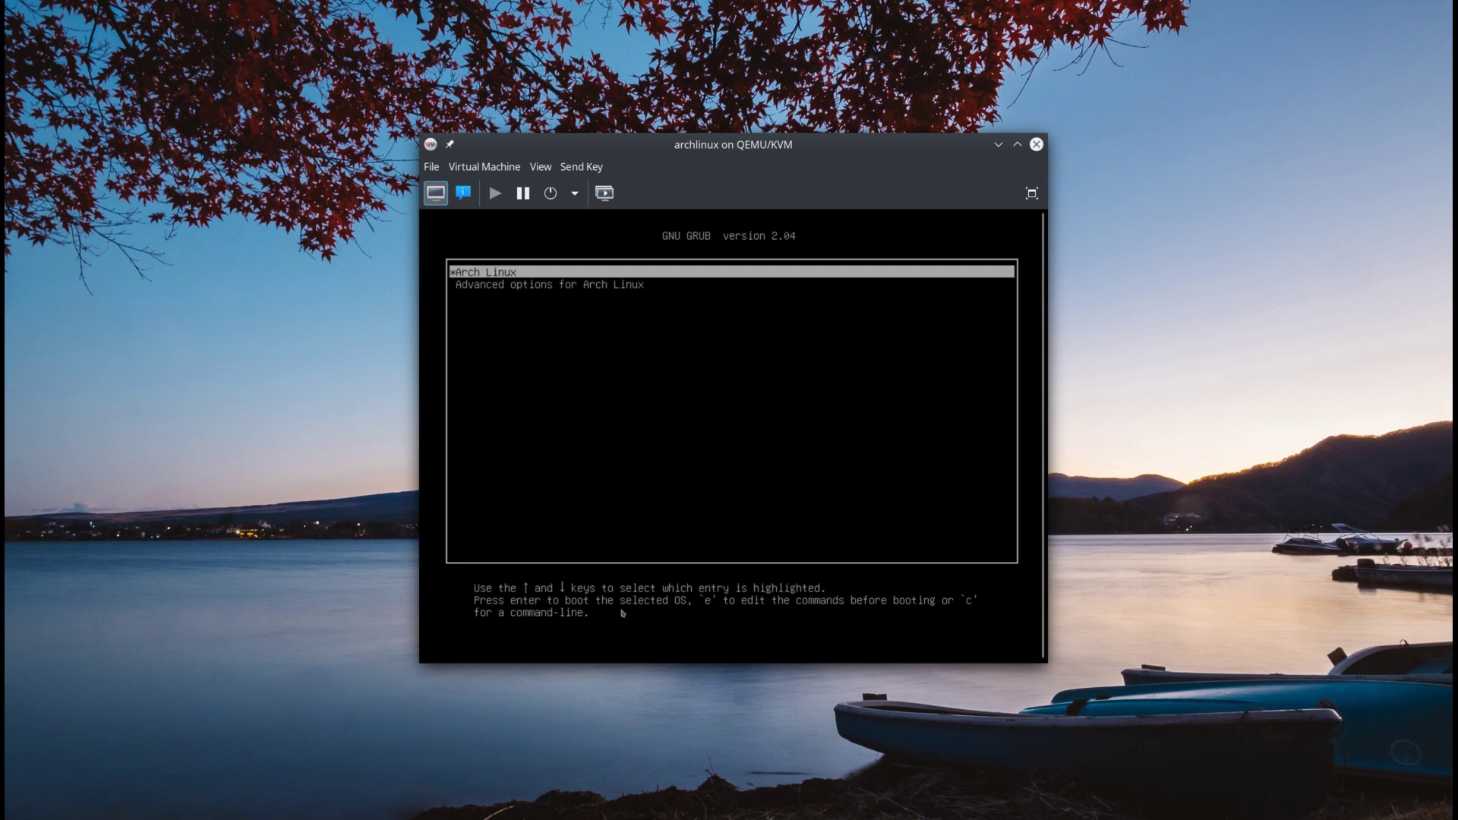
mouse_move(724, 609)
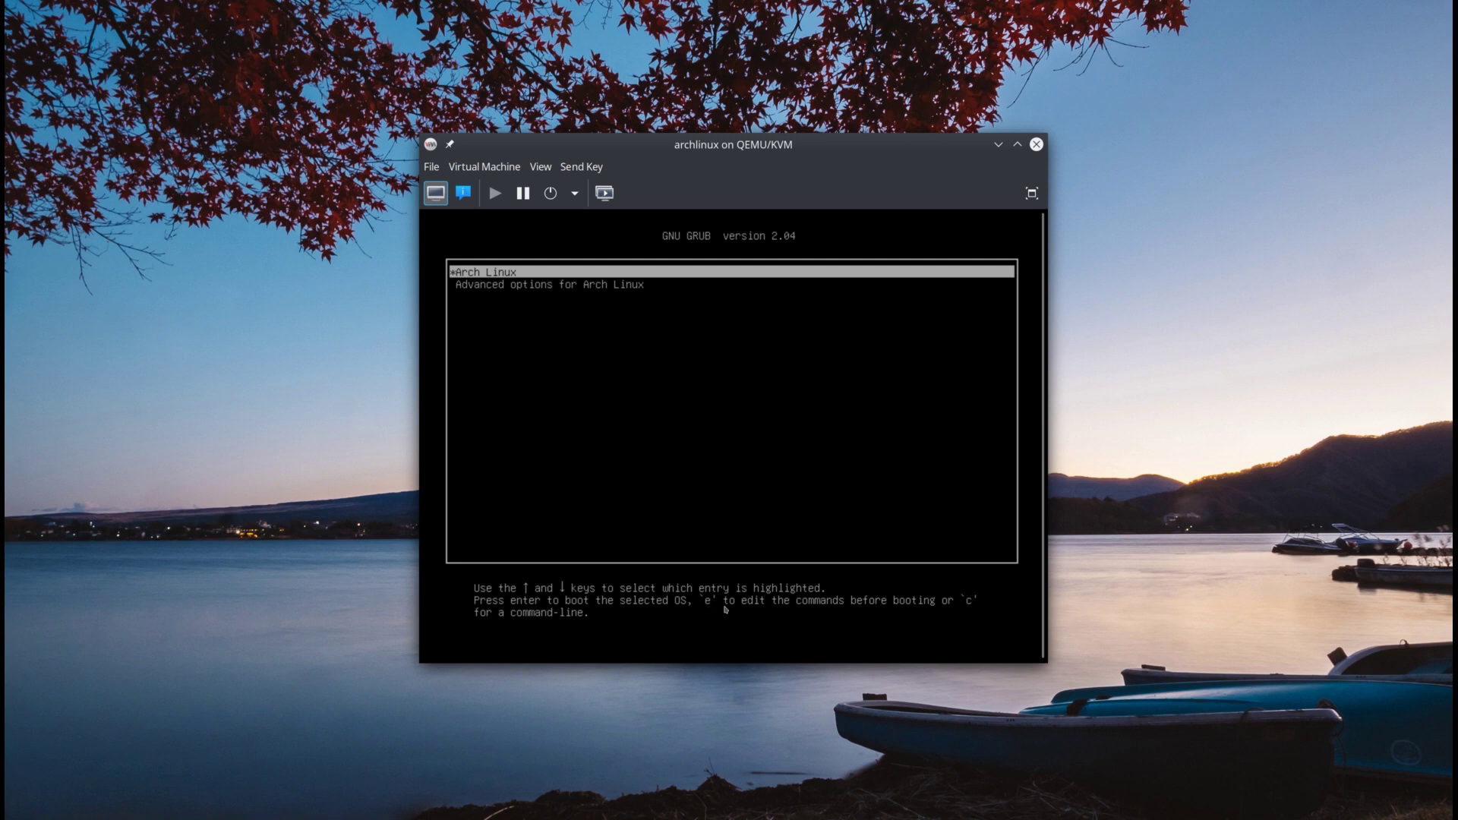
mouse_move(936, 610)
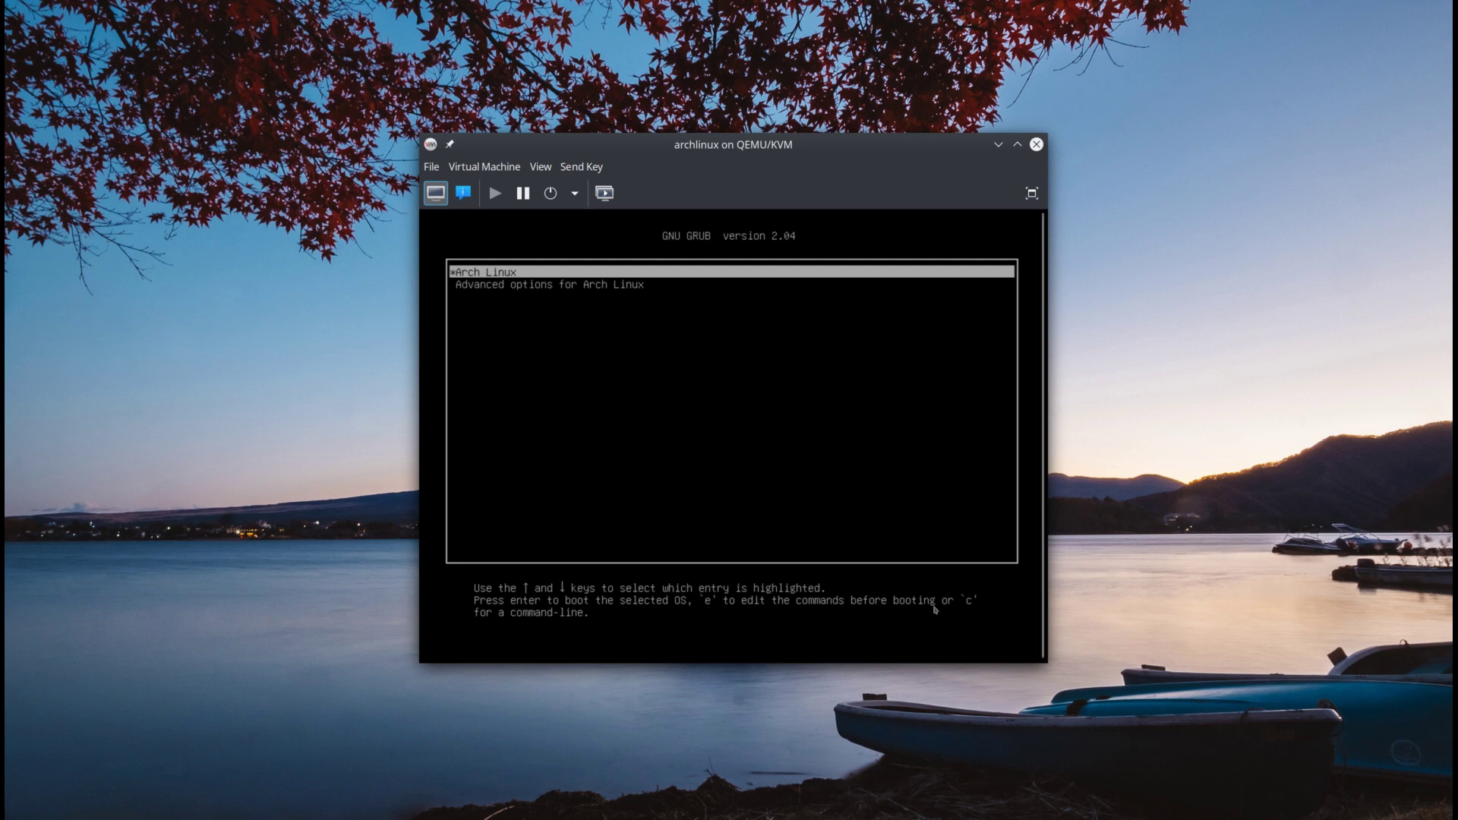
mouse_move(502, 291)
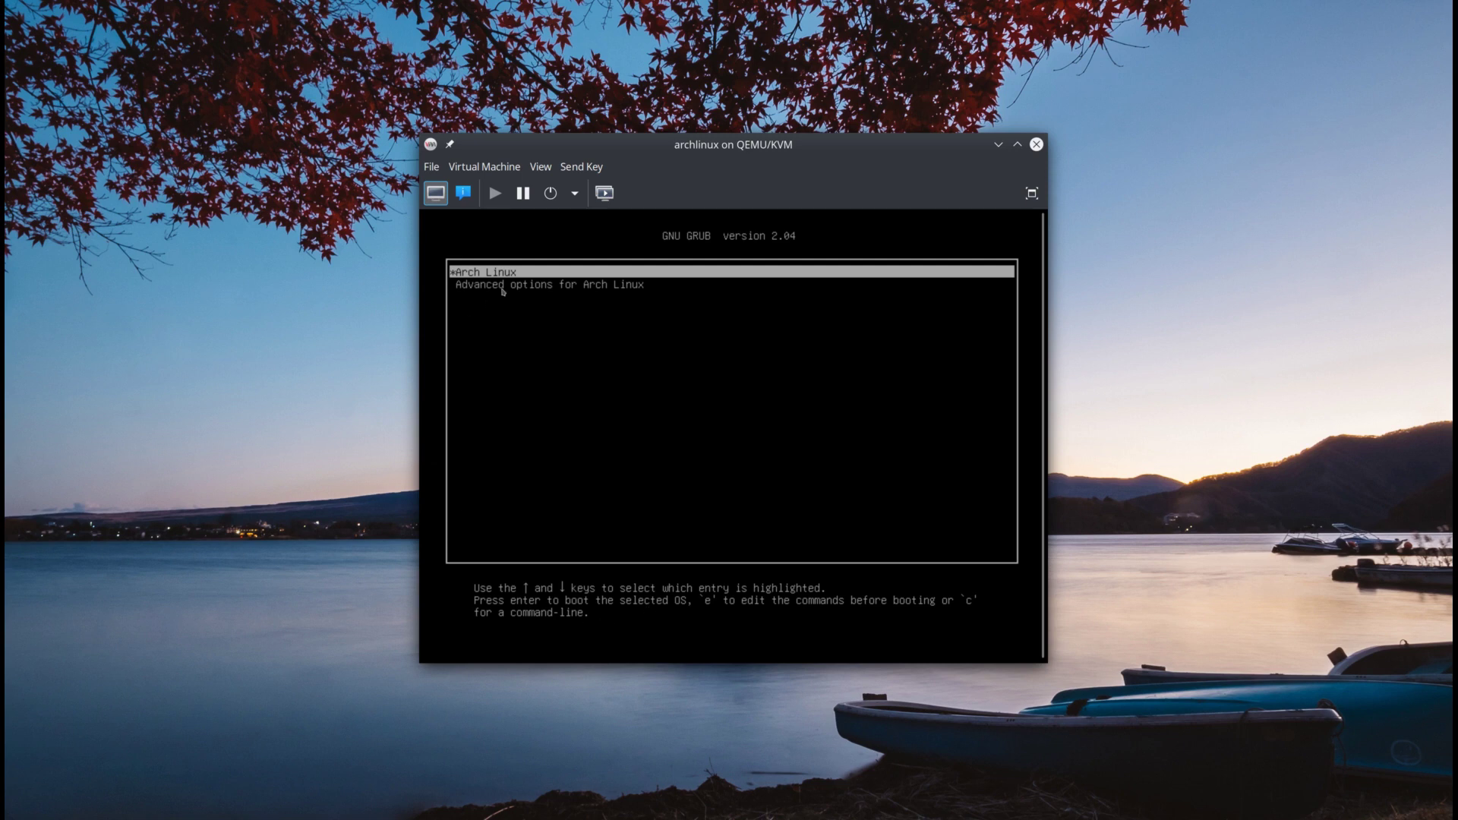
- Open the Arch Linux GRUB entry for editing from the boot menu
key(e)
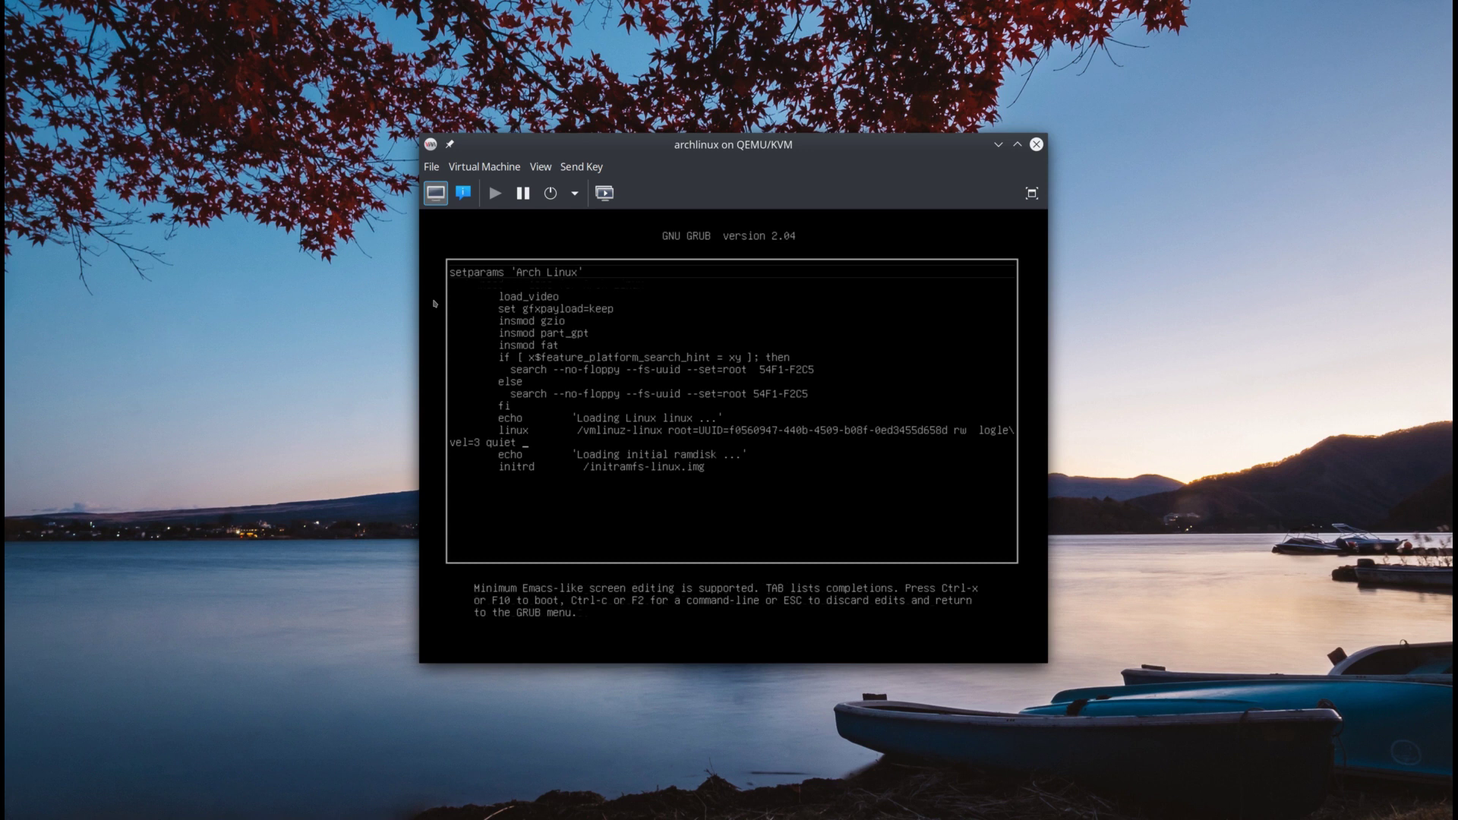
- Append 3 to the kernel line and boot to the text console
text(3)
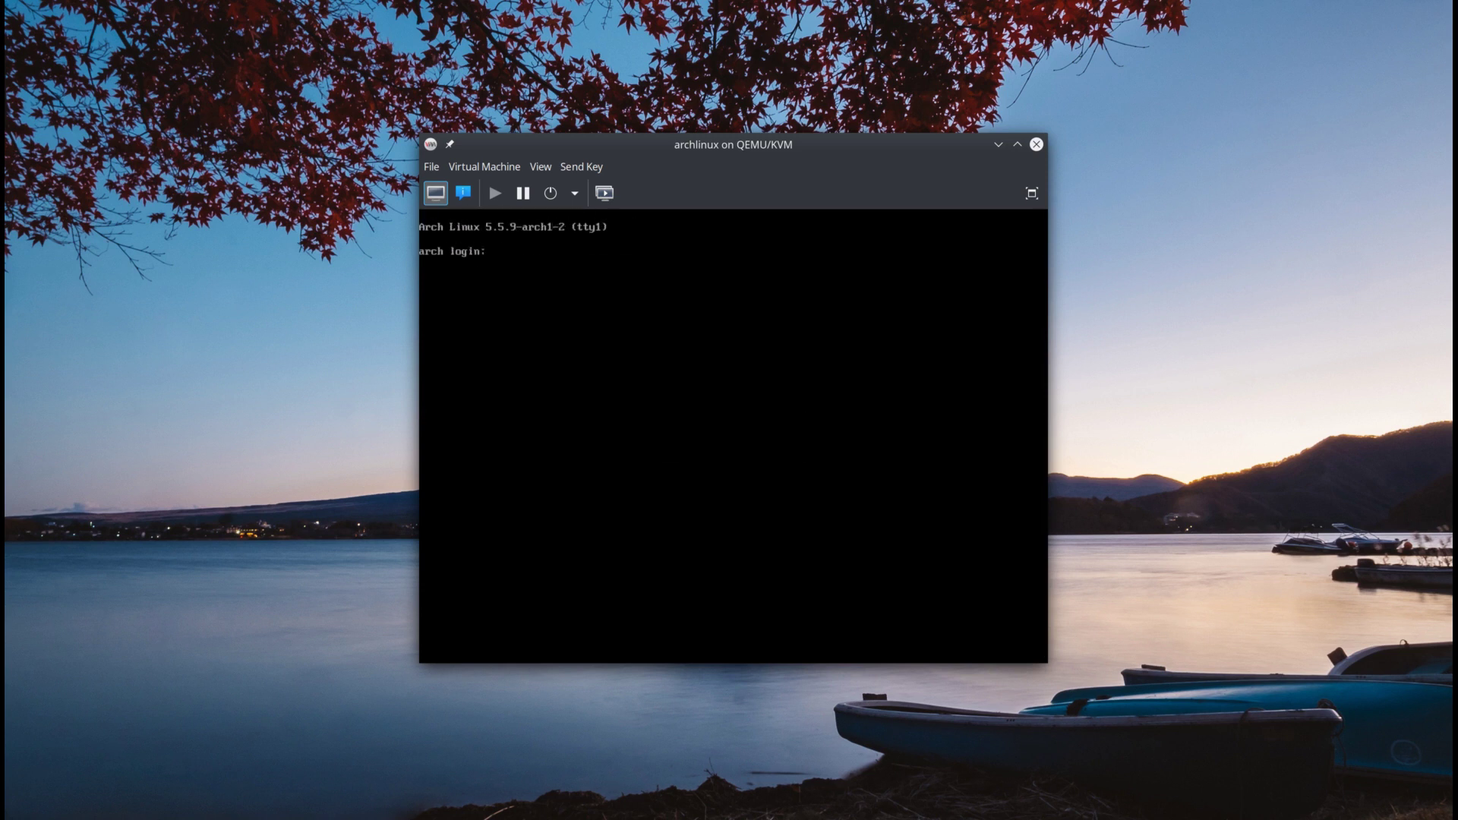
- Log in at the tty, check addresses with ip a, and reboot the VM
text(ermanno)
text(ip a)
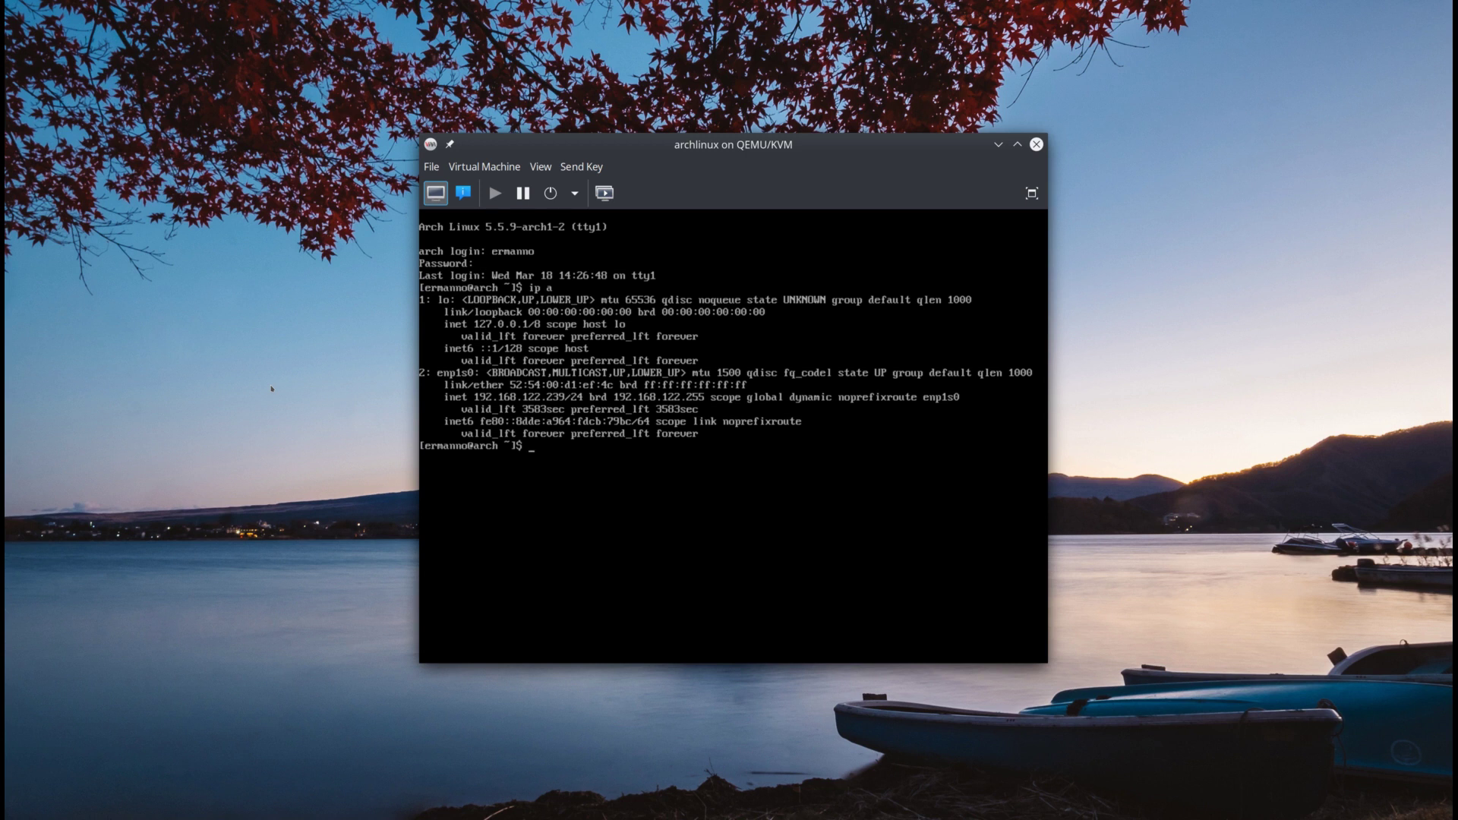
text(reboot)
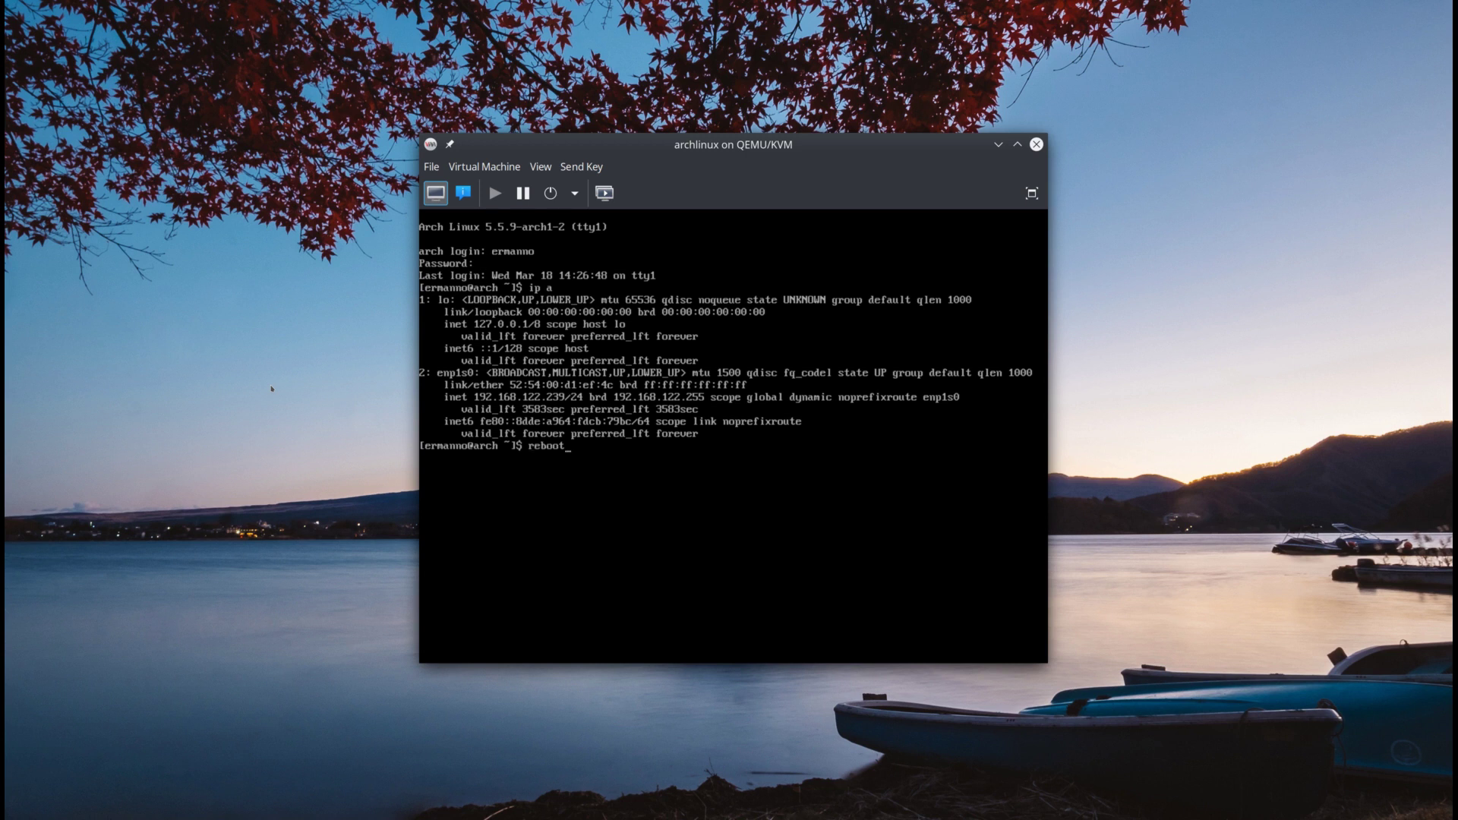
key(Return)
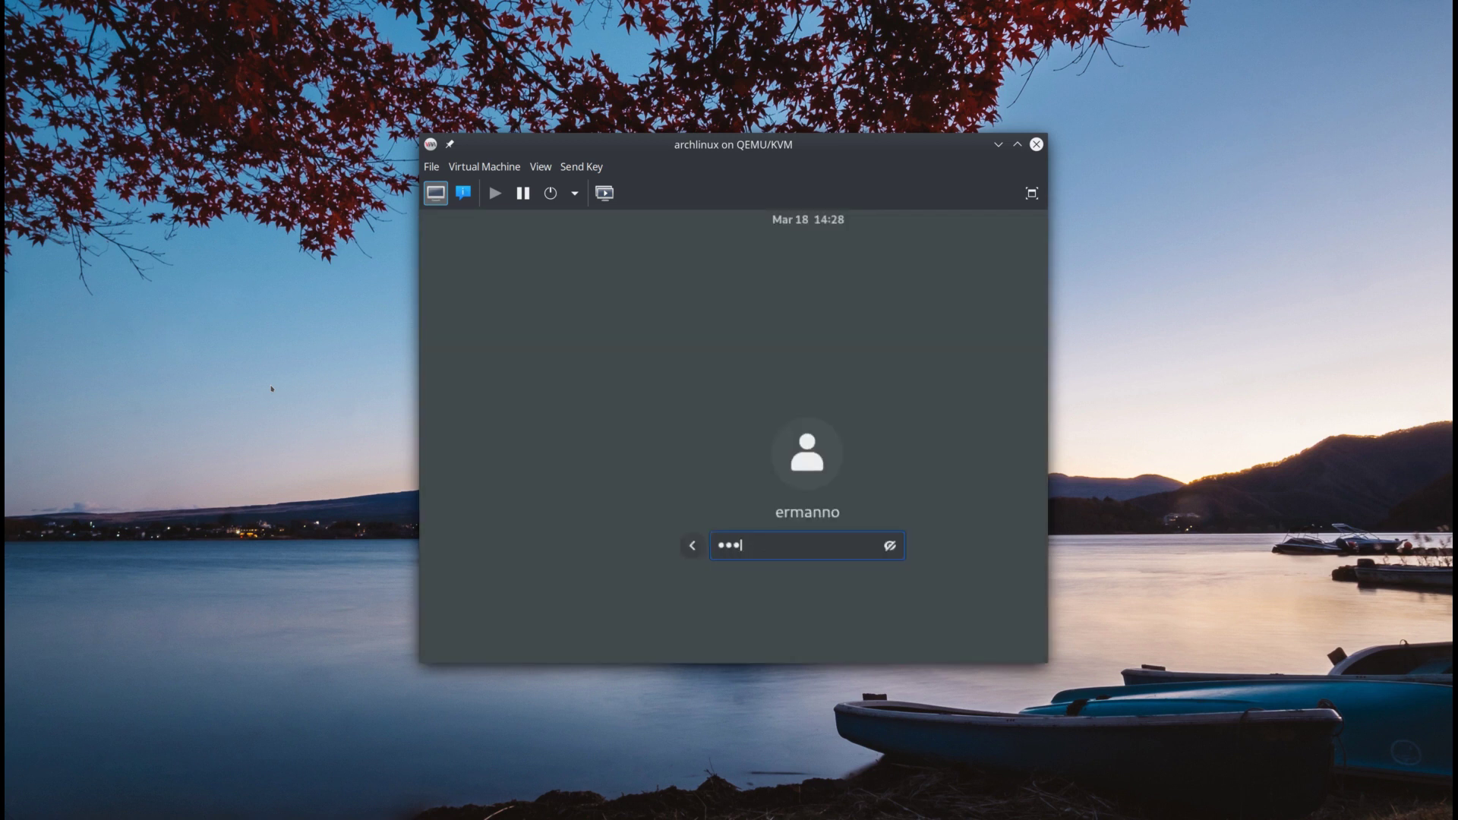
- Submit the password at the GDM graphical login screen
key(Return)
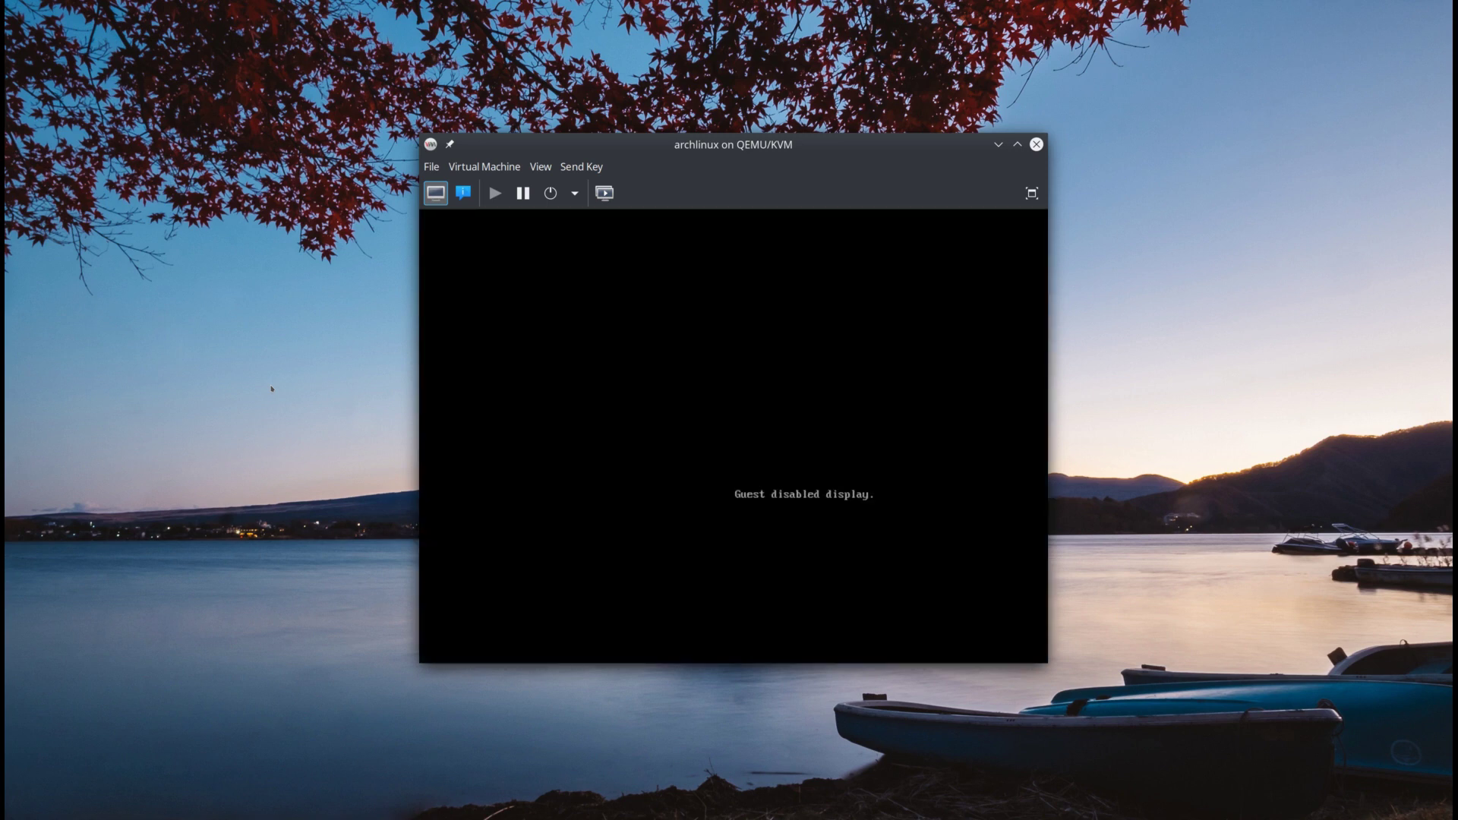